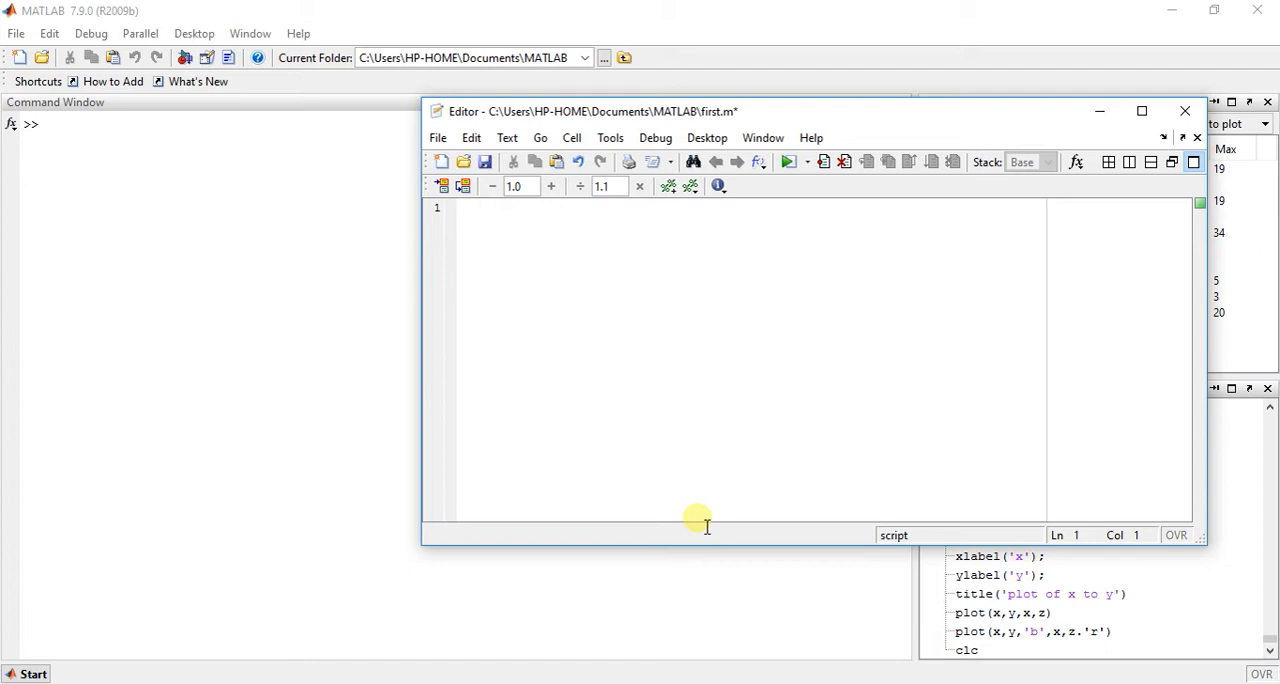
Write the placeholder definition g=f(x,y) as the script's first line
type("g=f")
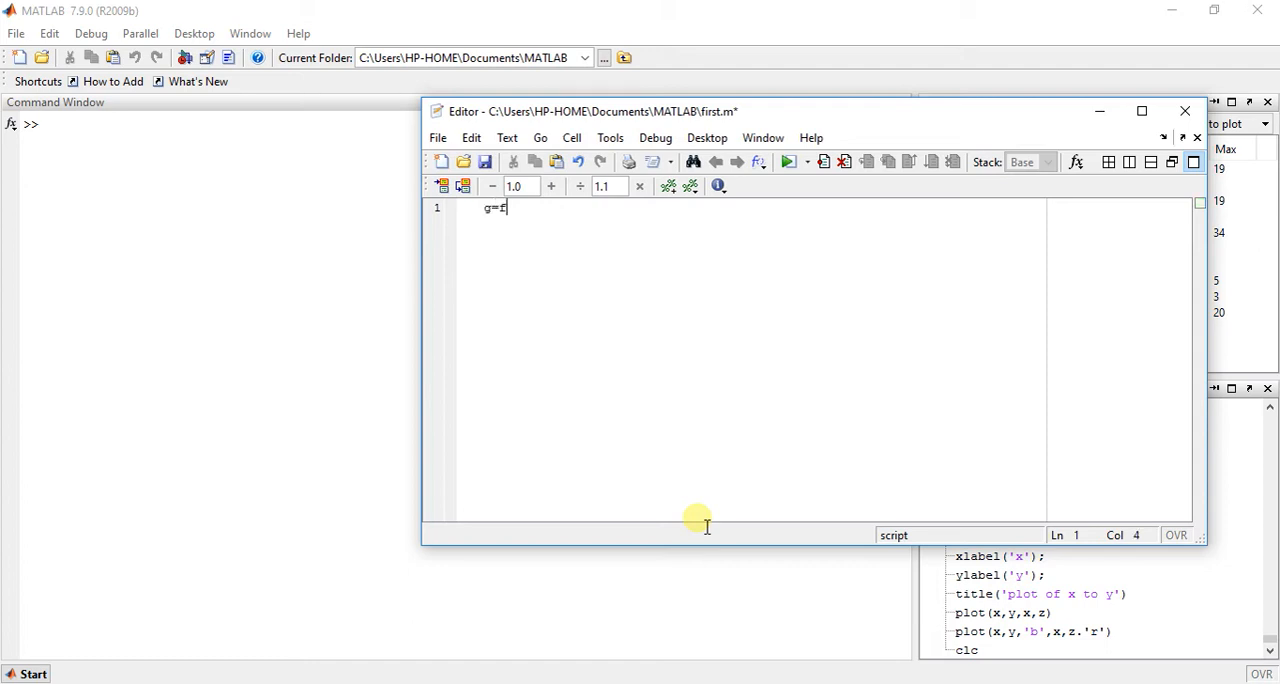
type("(x")
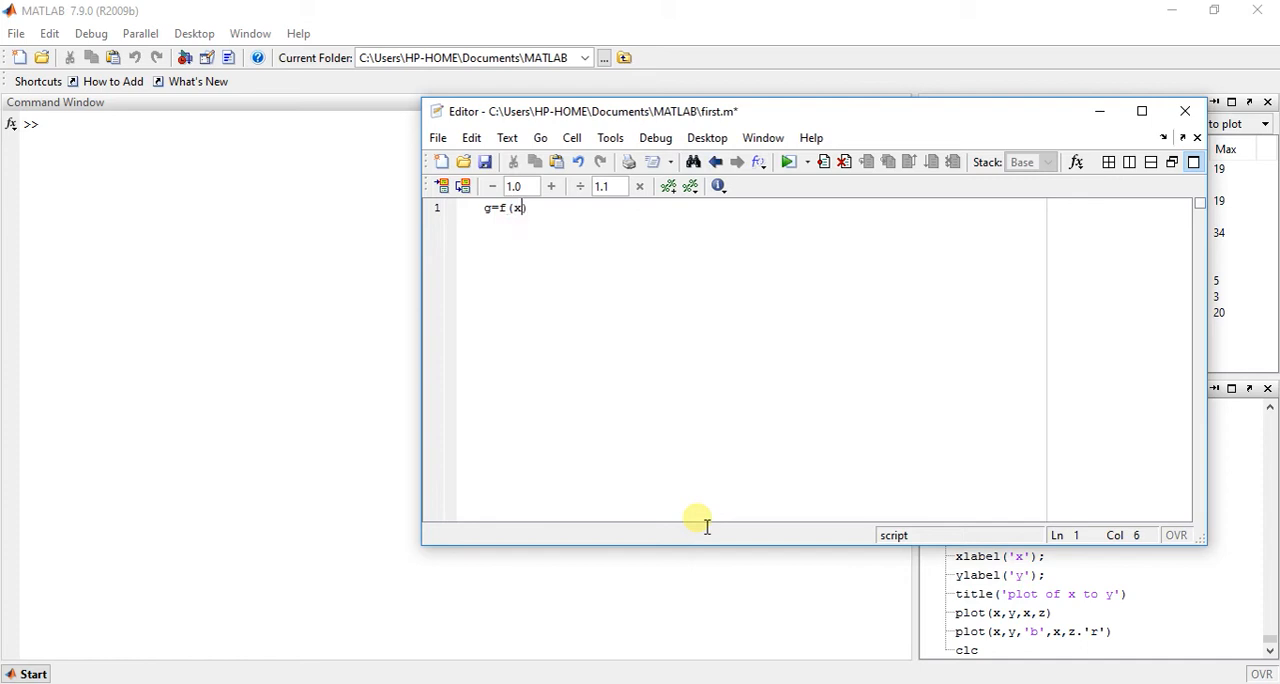
type(",y")
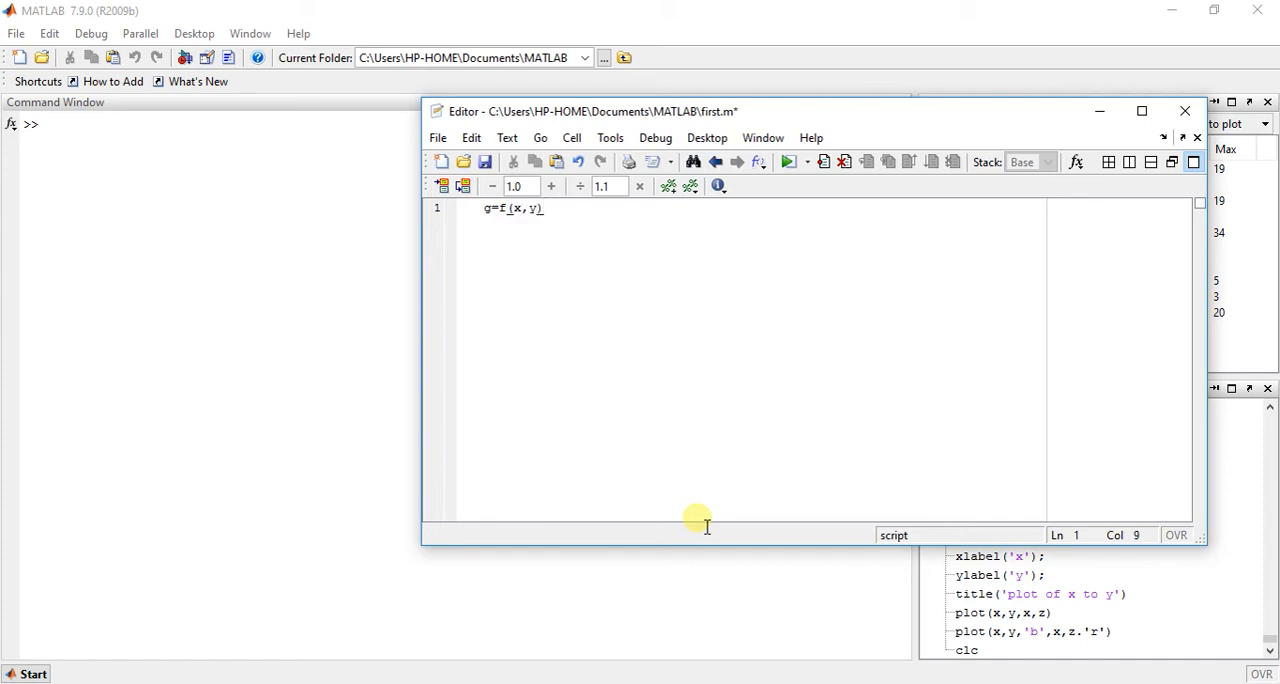
key("enter")
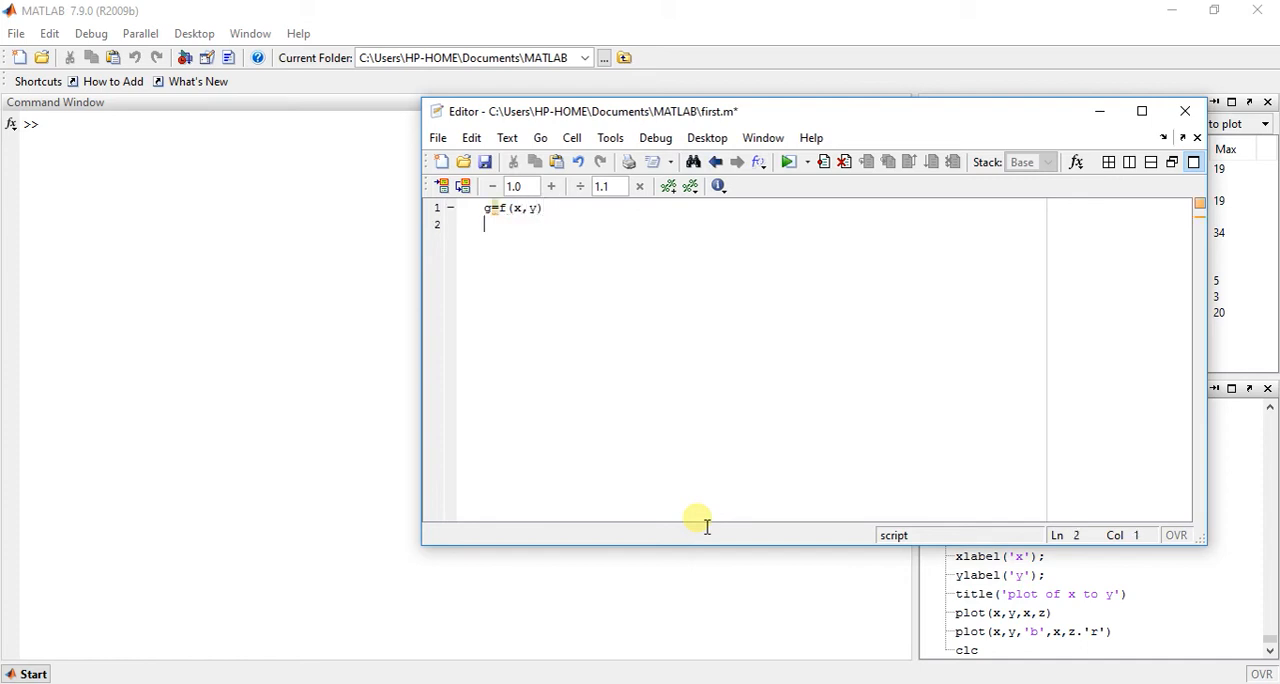
Add the range lines -5<=x<=5 and -3<=y<=3 below it
type("-s")
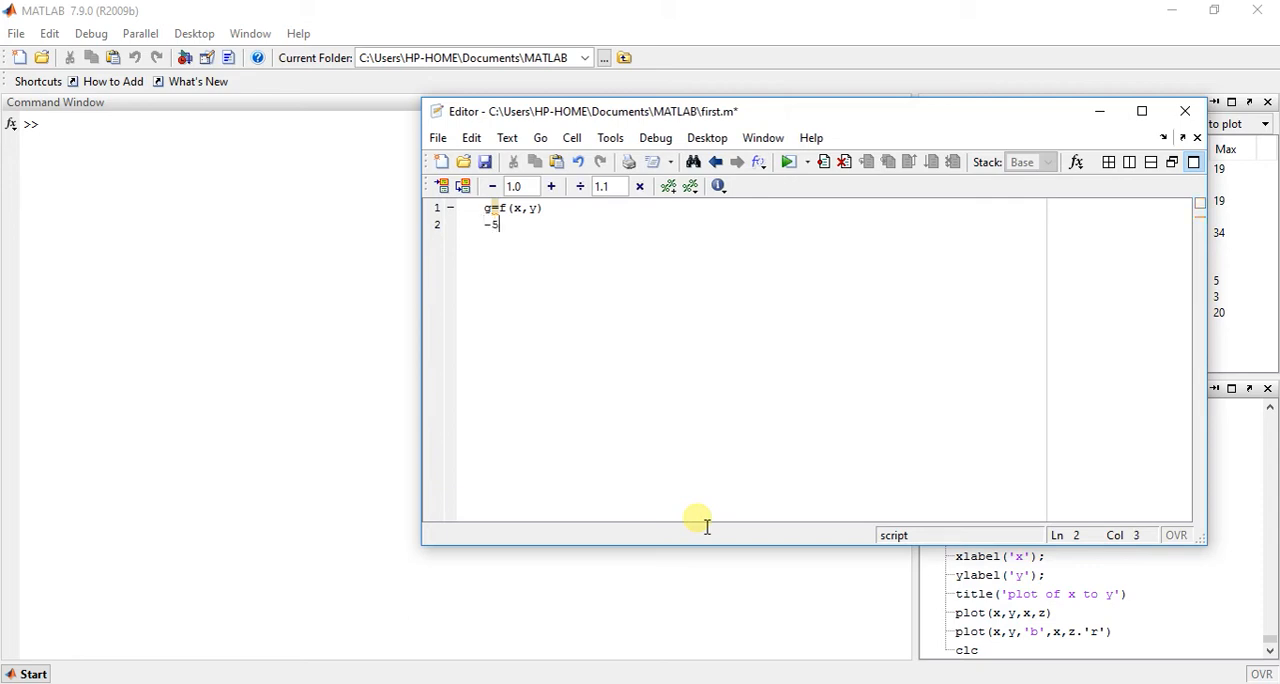
type("<")
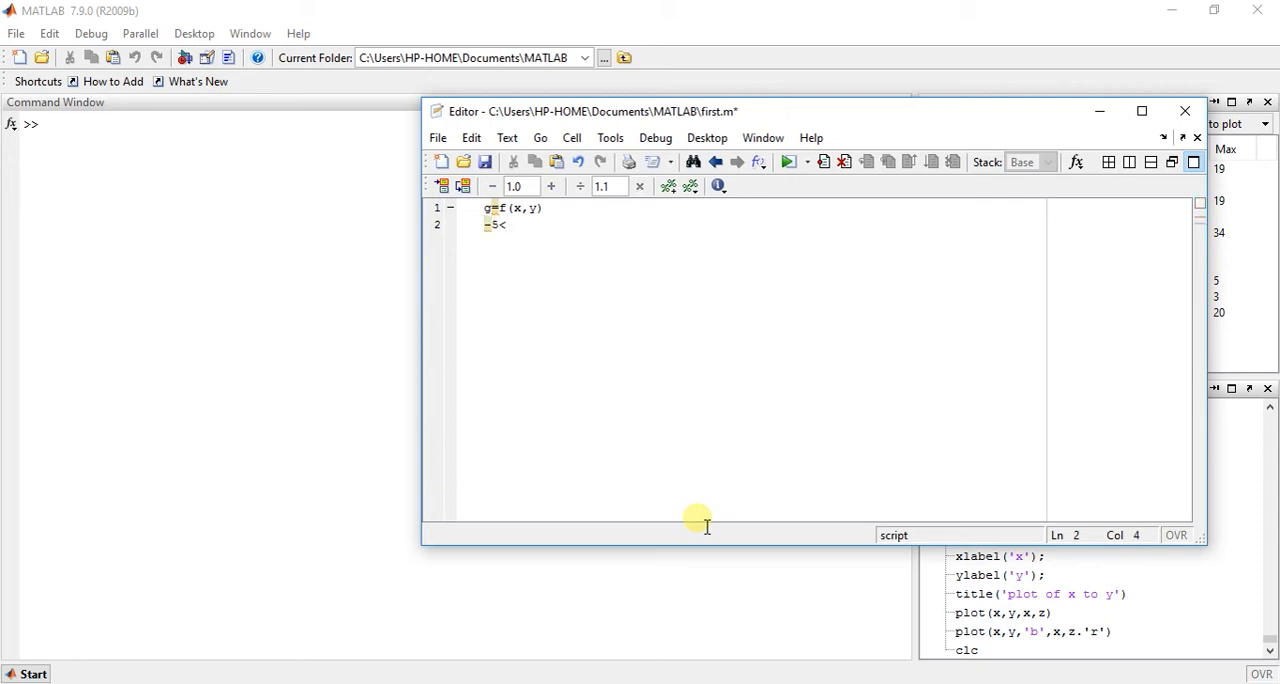
type("=")
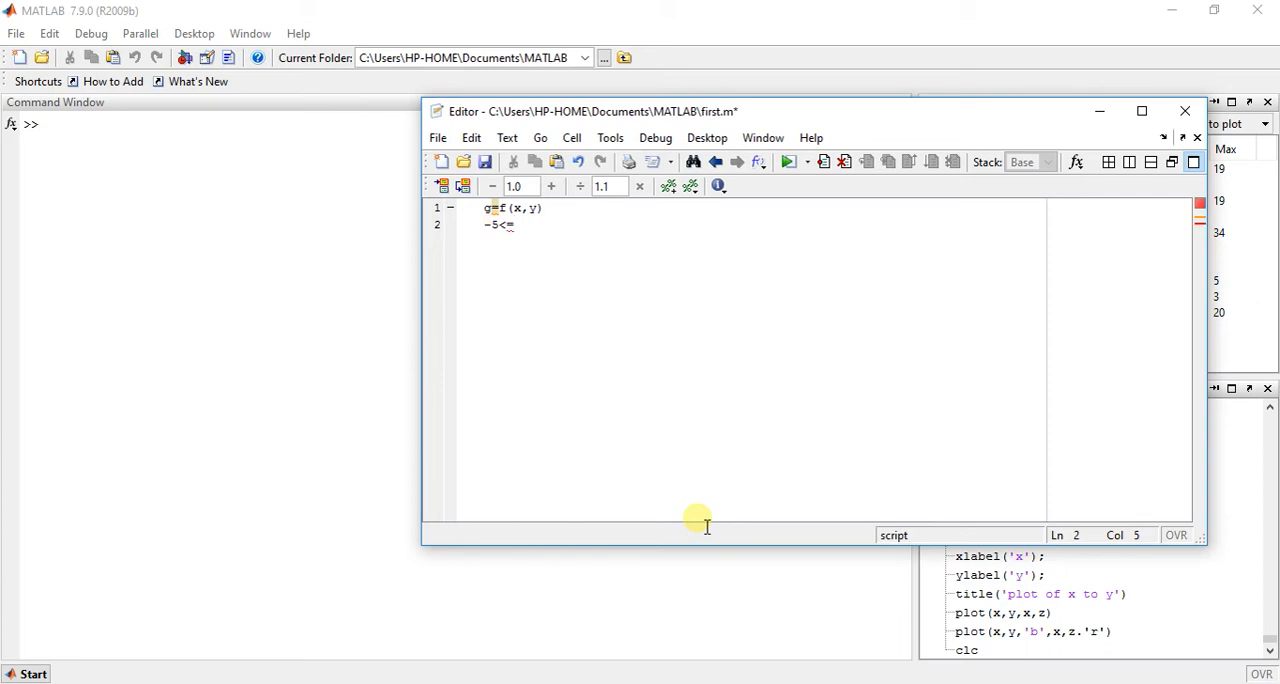
type("x")
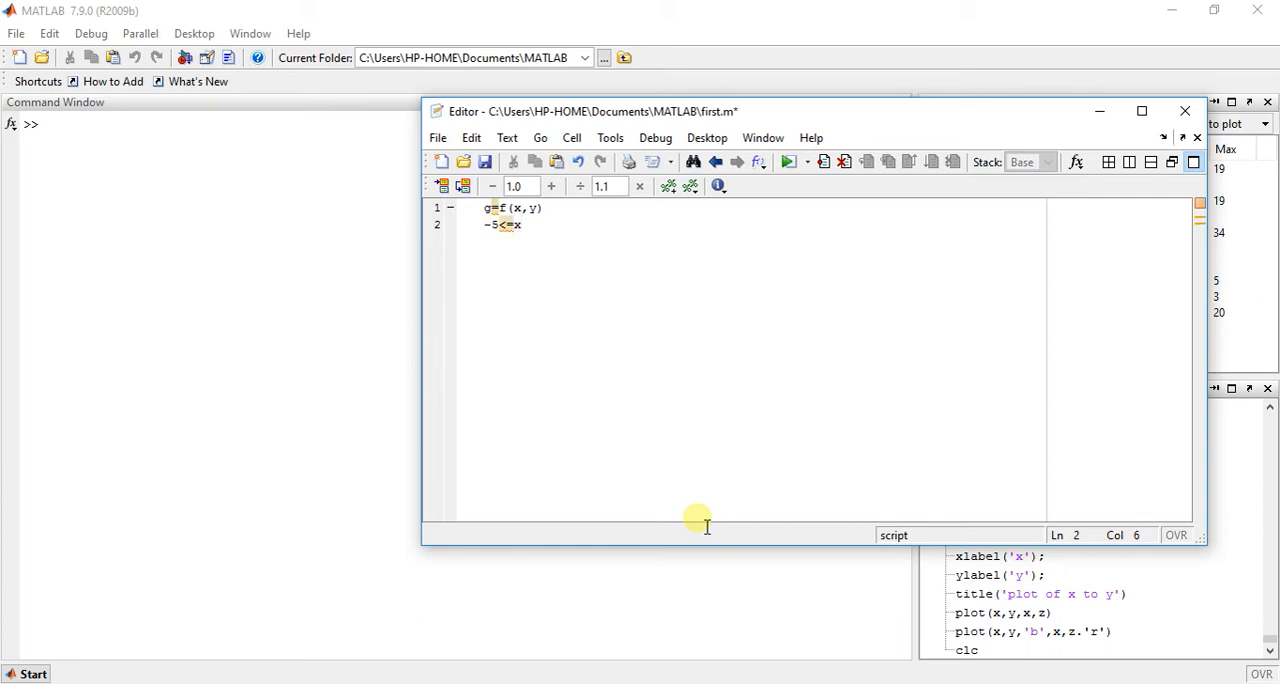
type("<=5")
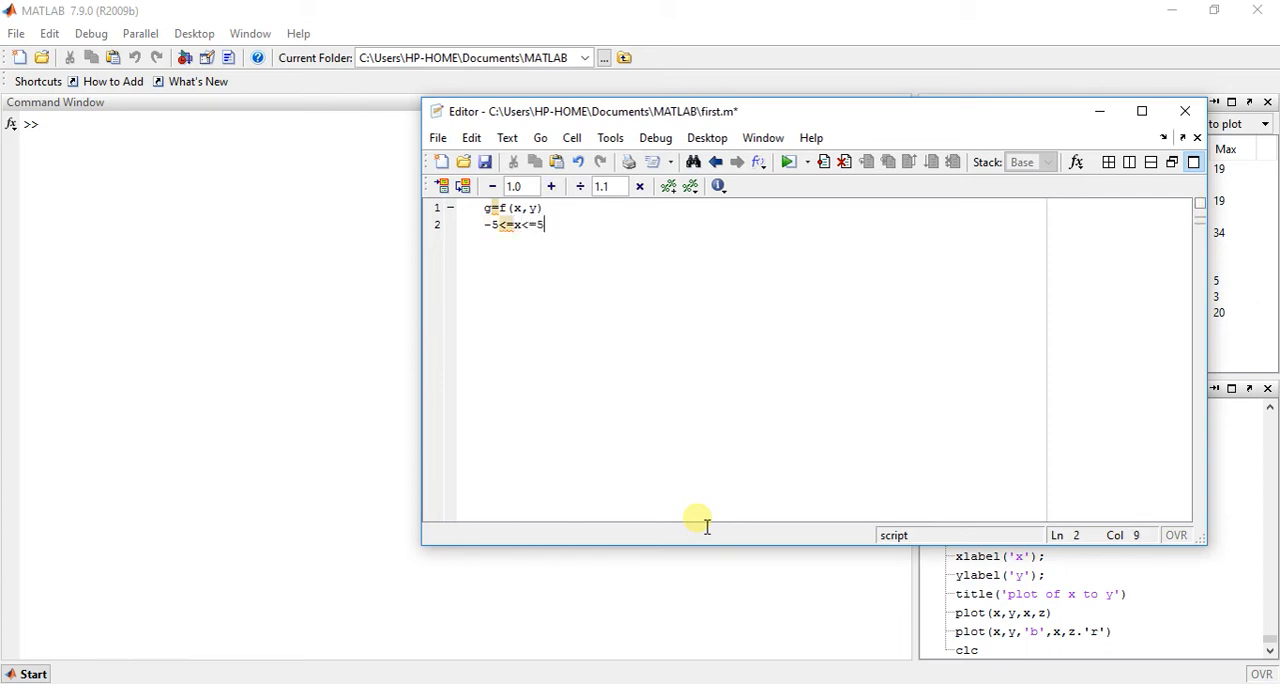
key("enter")
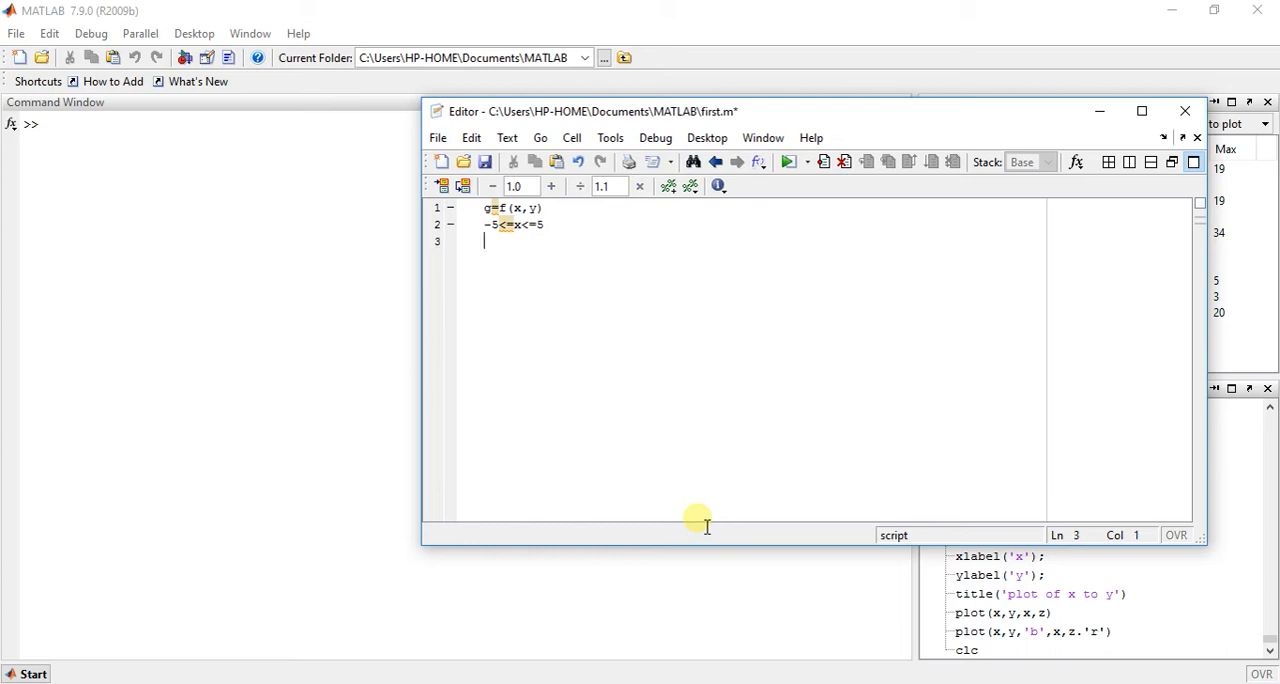
type("-3<")
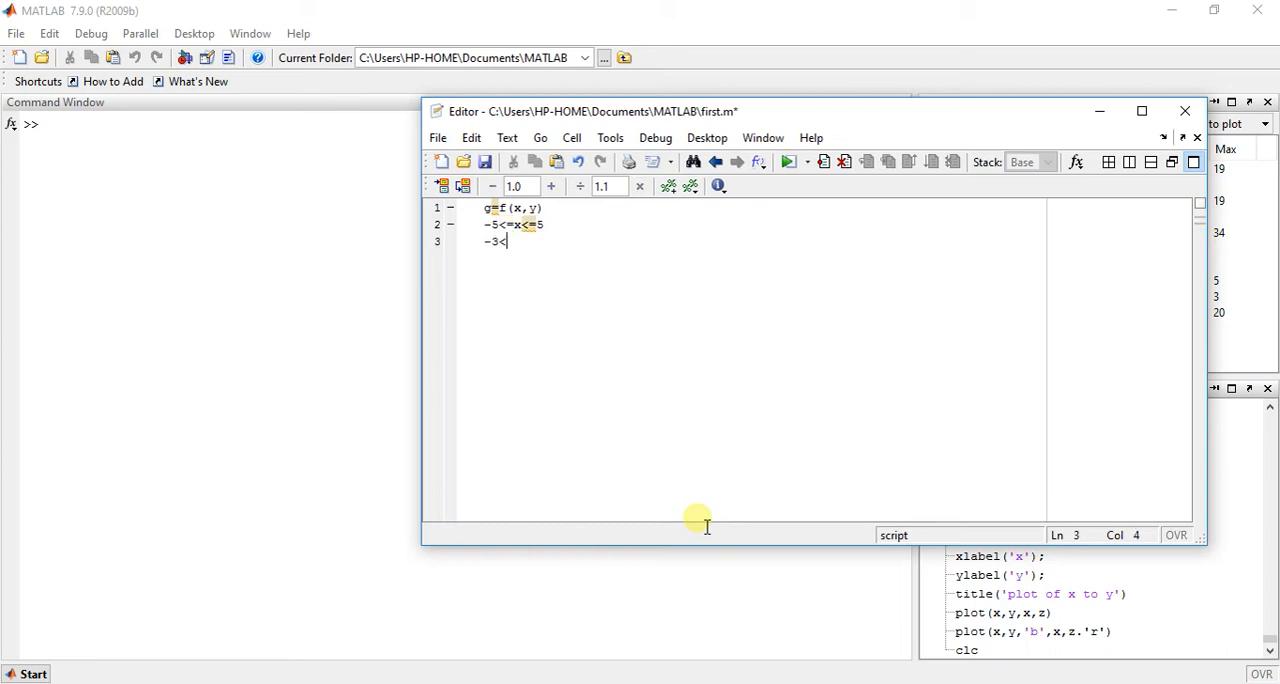
type("=y")
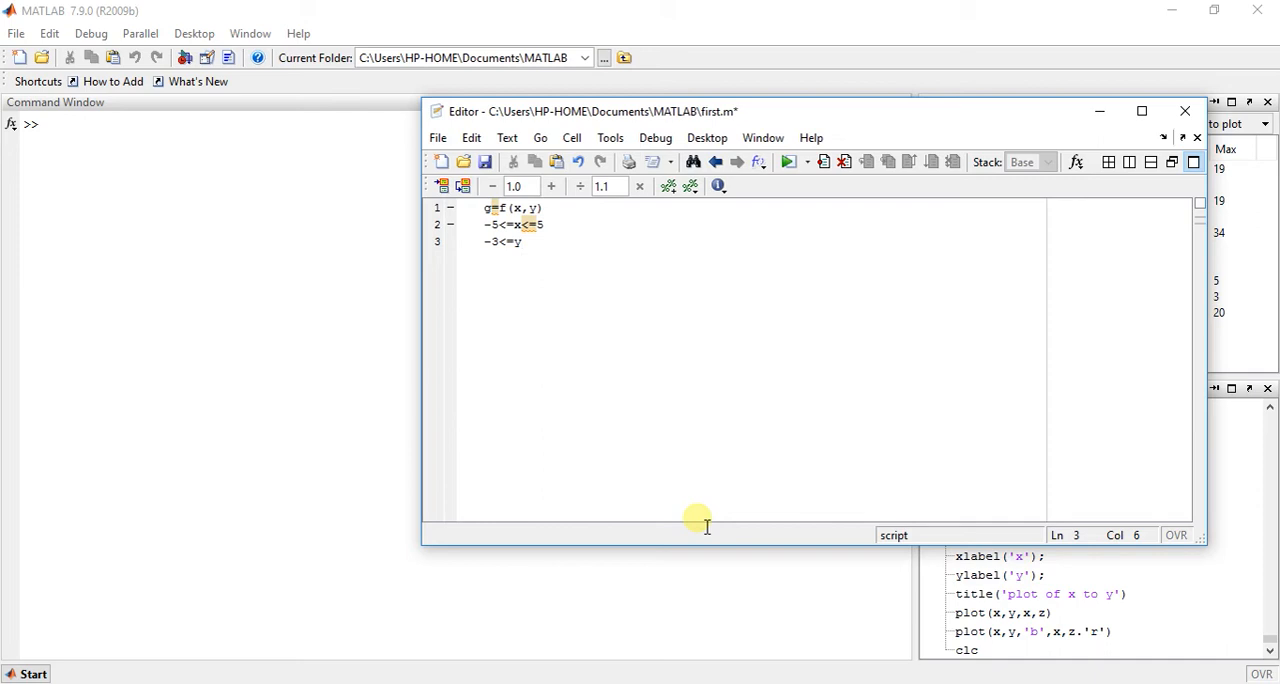
type("<")
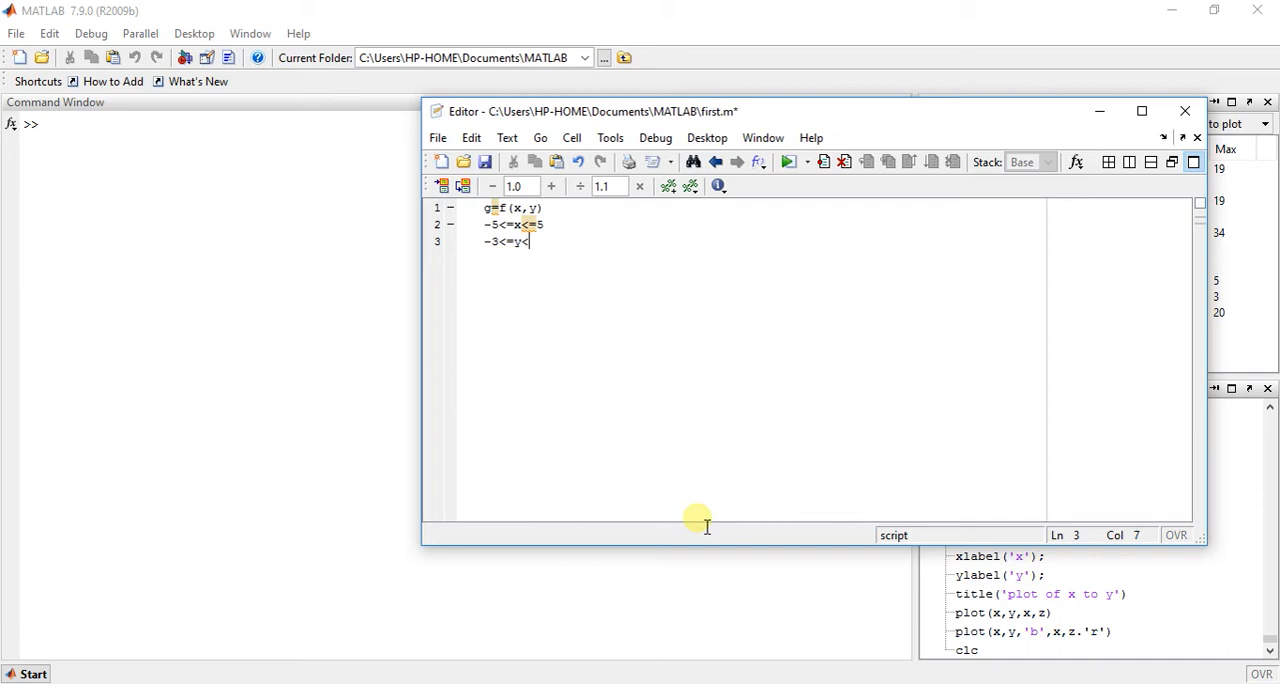
type("=3")
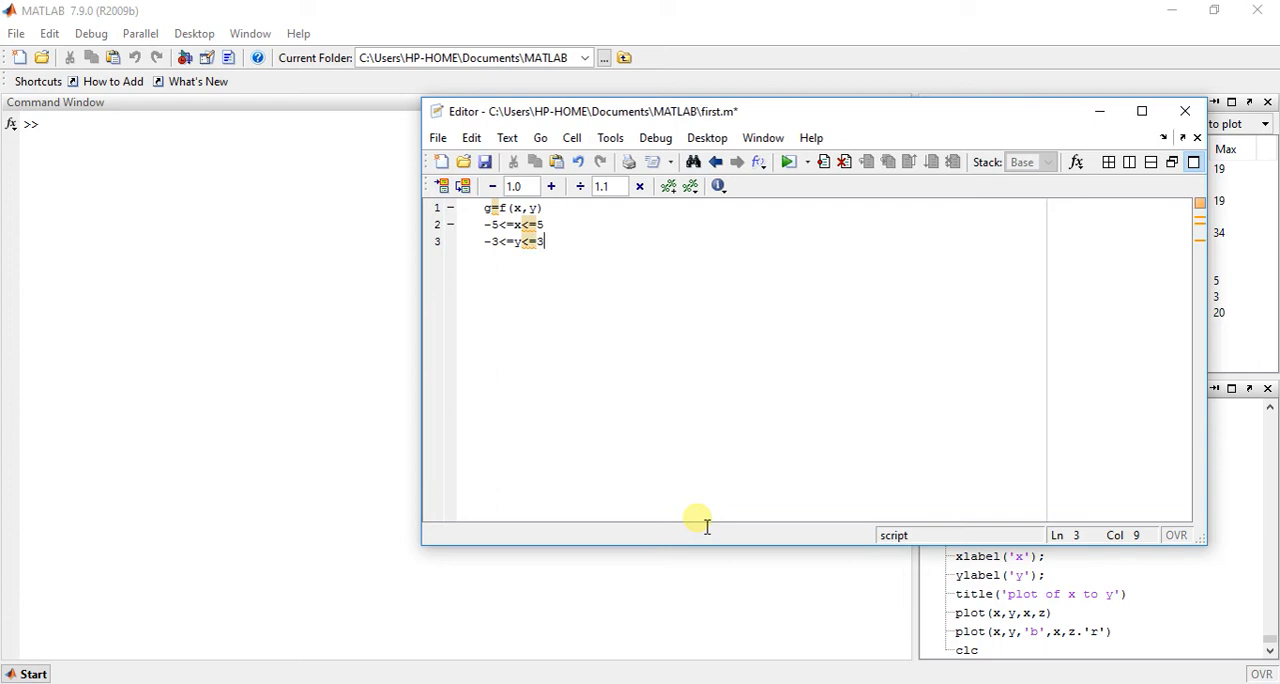
key("enter")
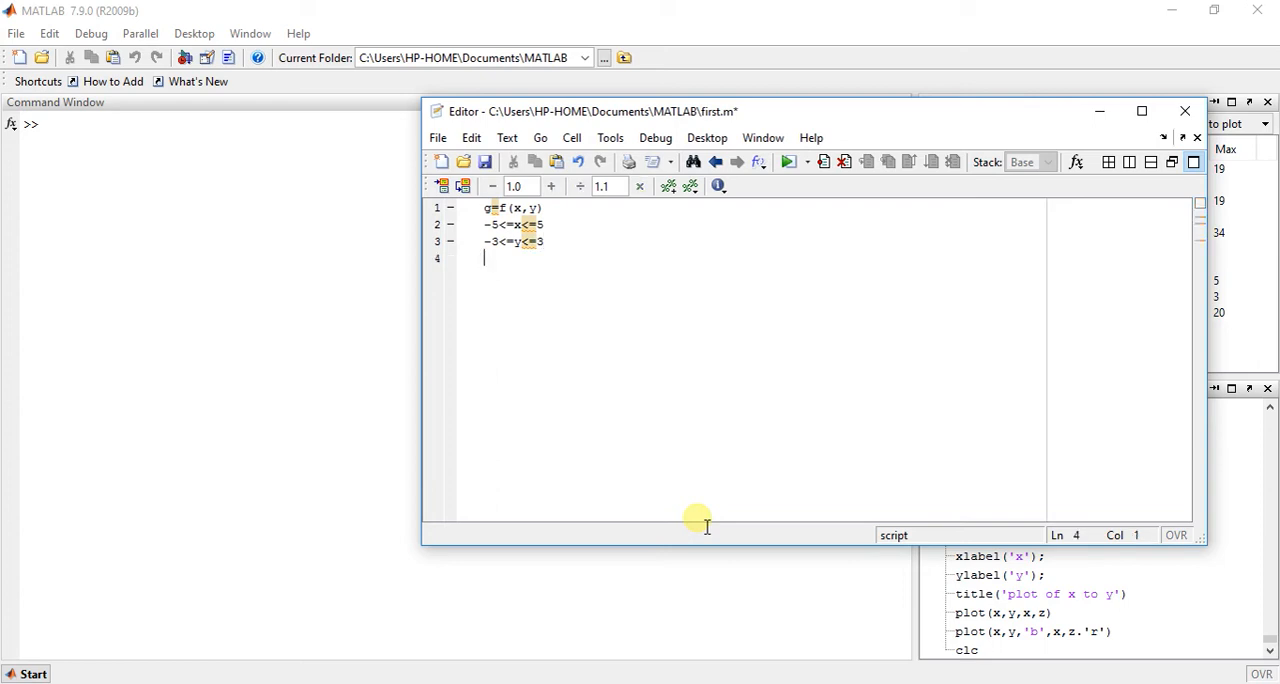
Add the formula line g=x^2+y^2
type("g=")
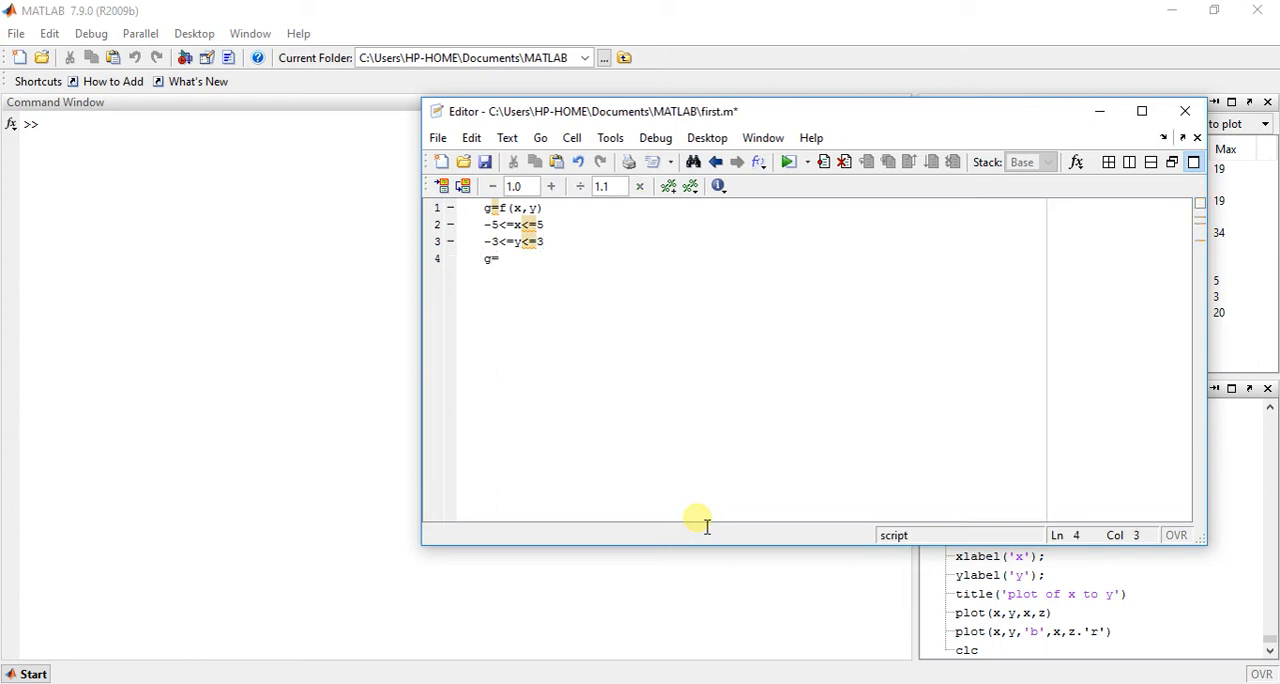
type("x^")
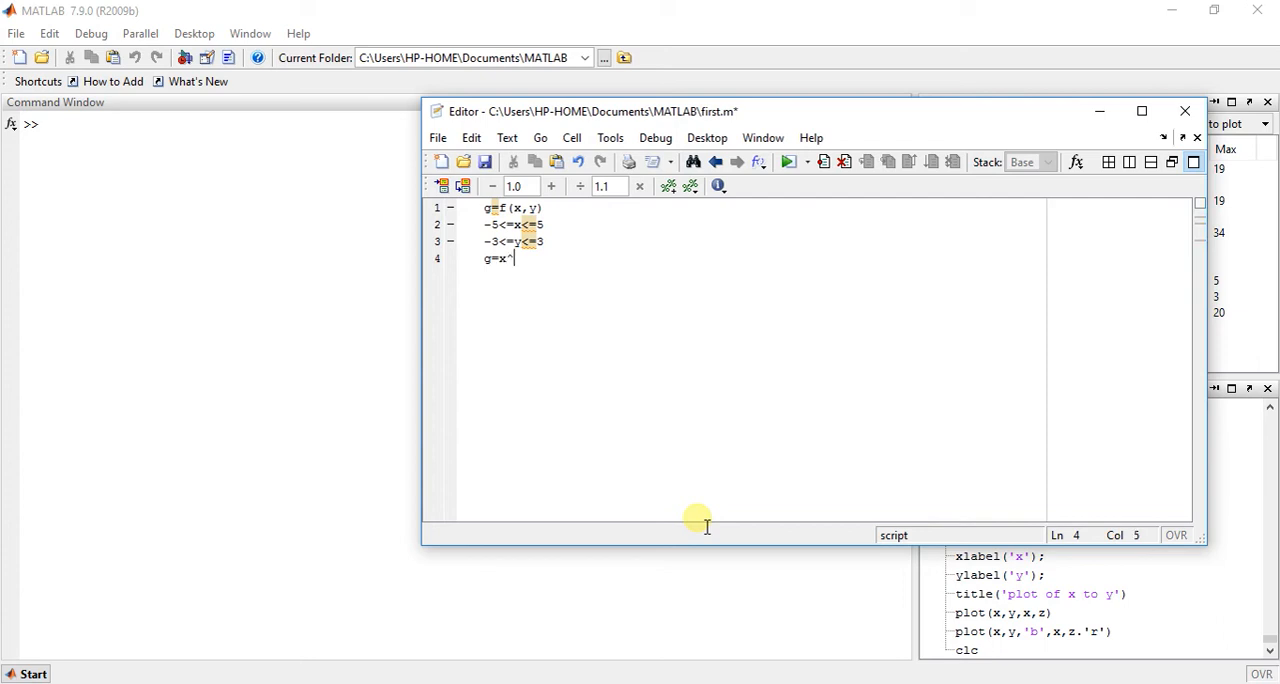
type("2+")
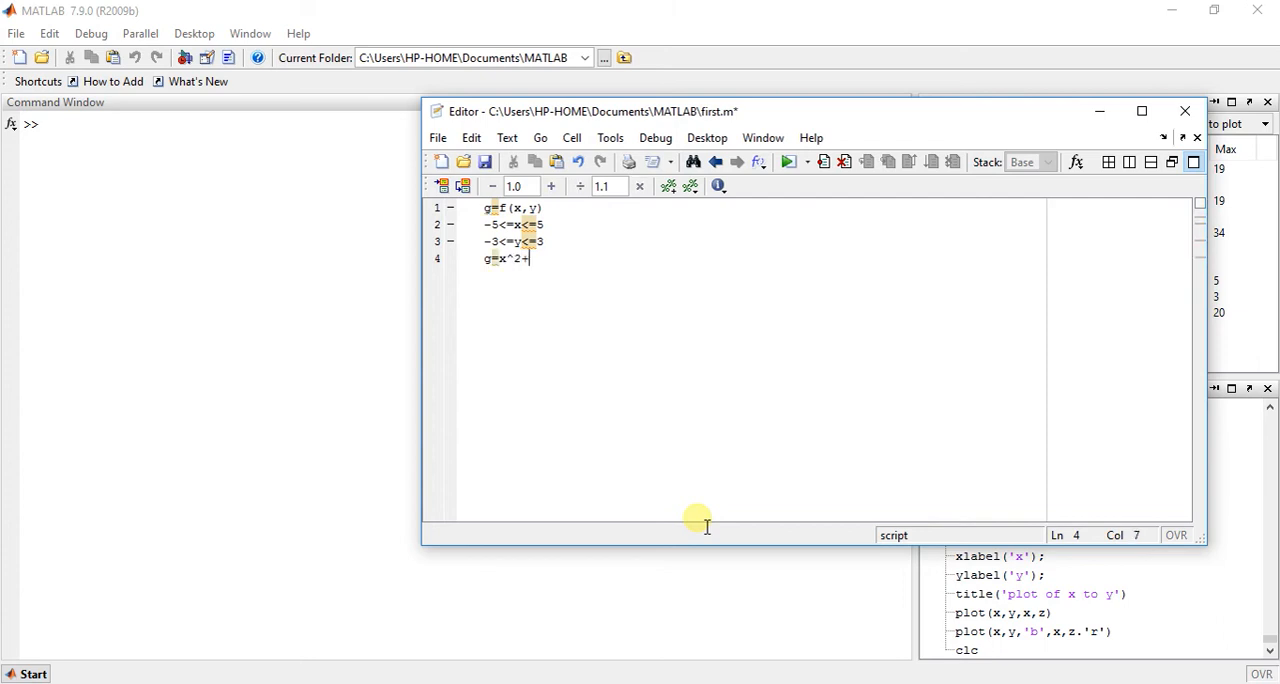
type("y")
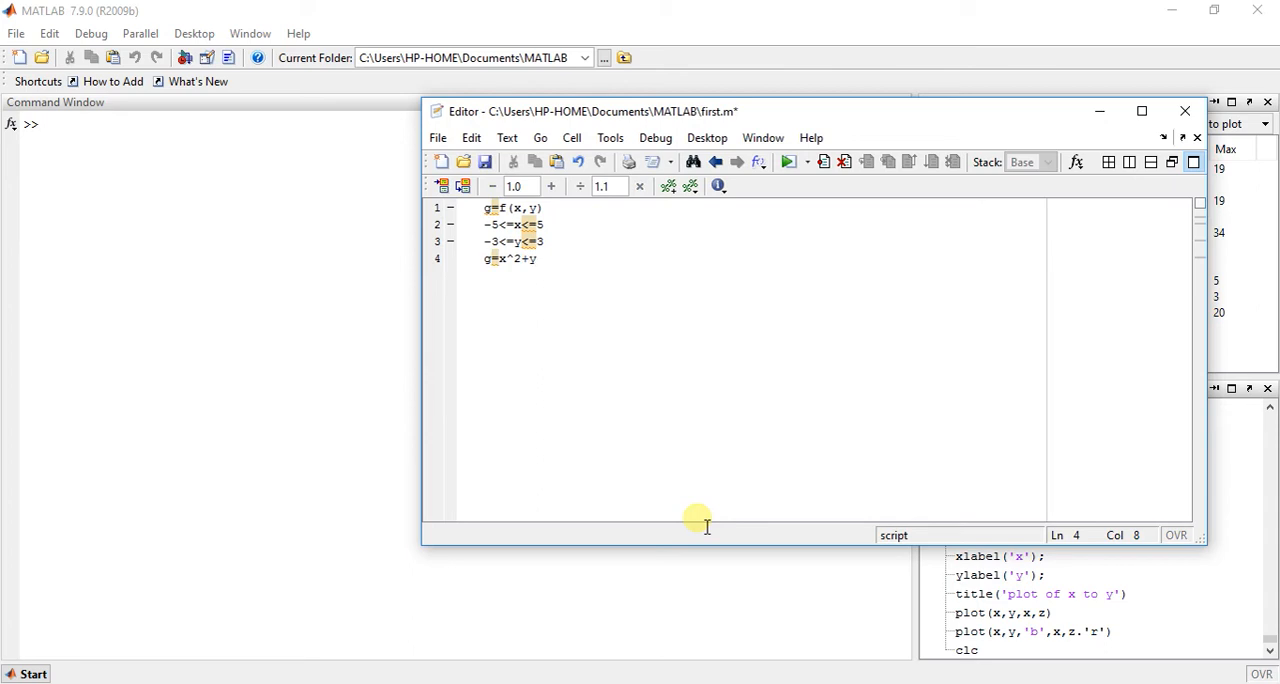
type("^2")
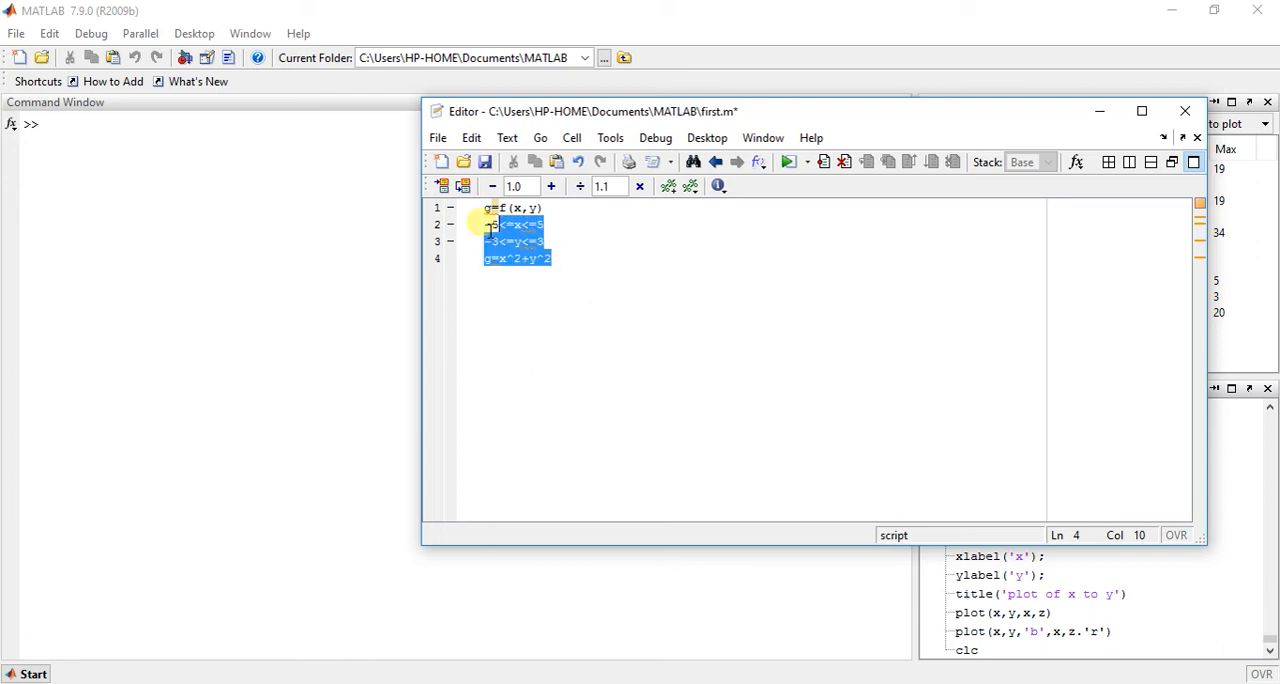
Rewrite line 1 as [x,y]=meshgrid(-5:0.1:5,-3:0.1:3); to build the x and y grids
left_click(442, 186)
type("[x,")
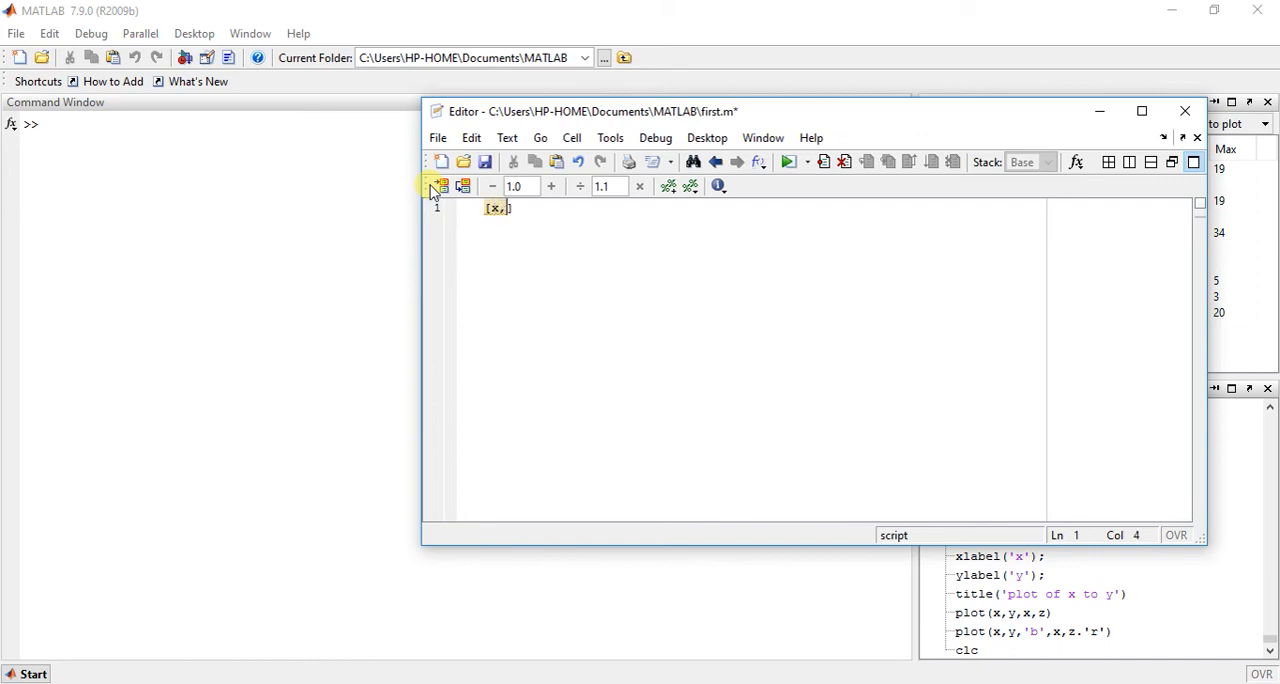
type("y]")
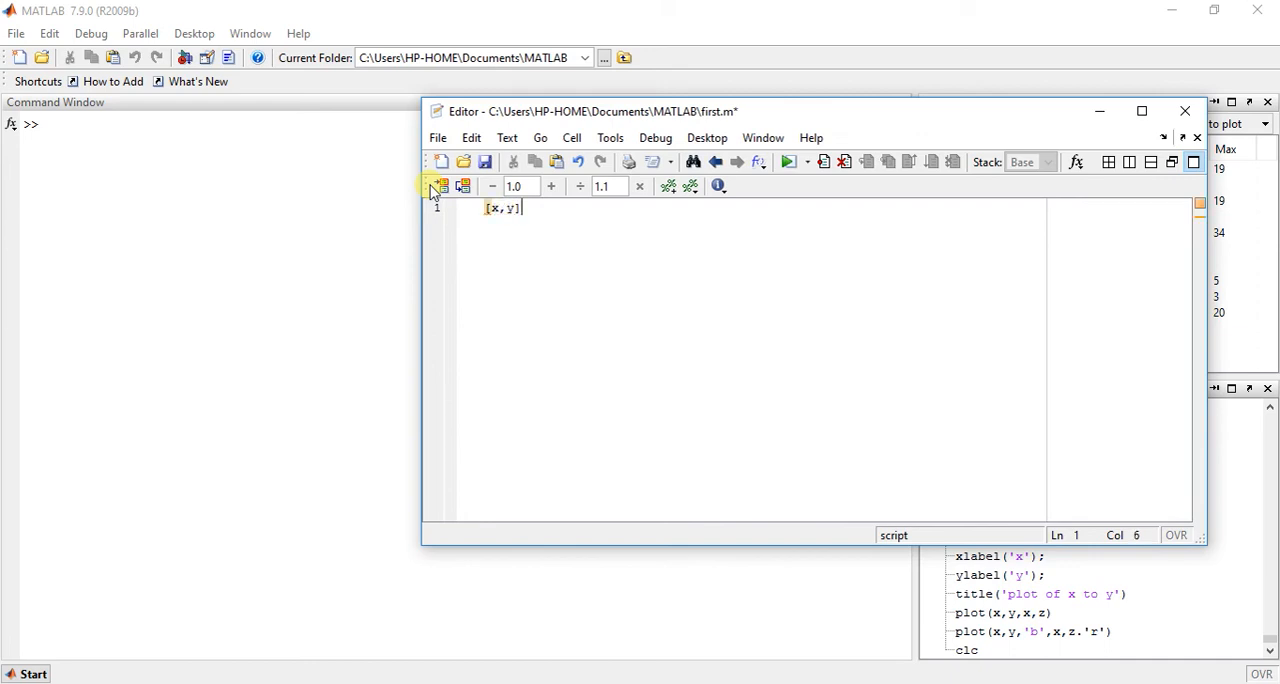
type("=")
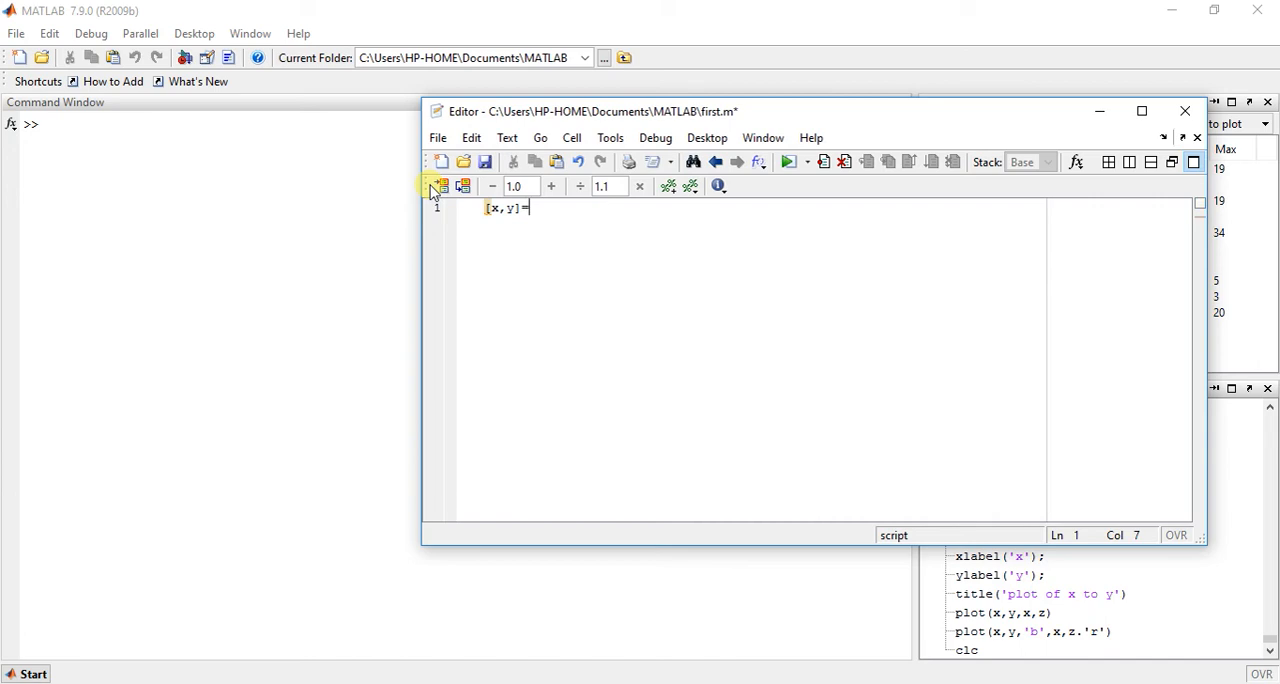
type("mes")
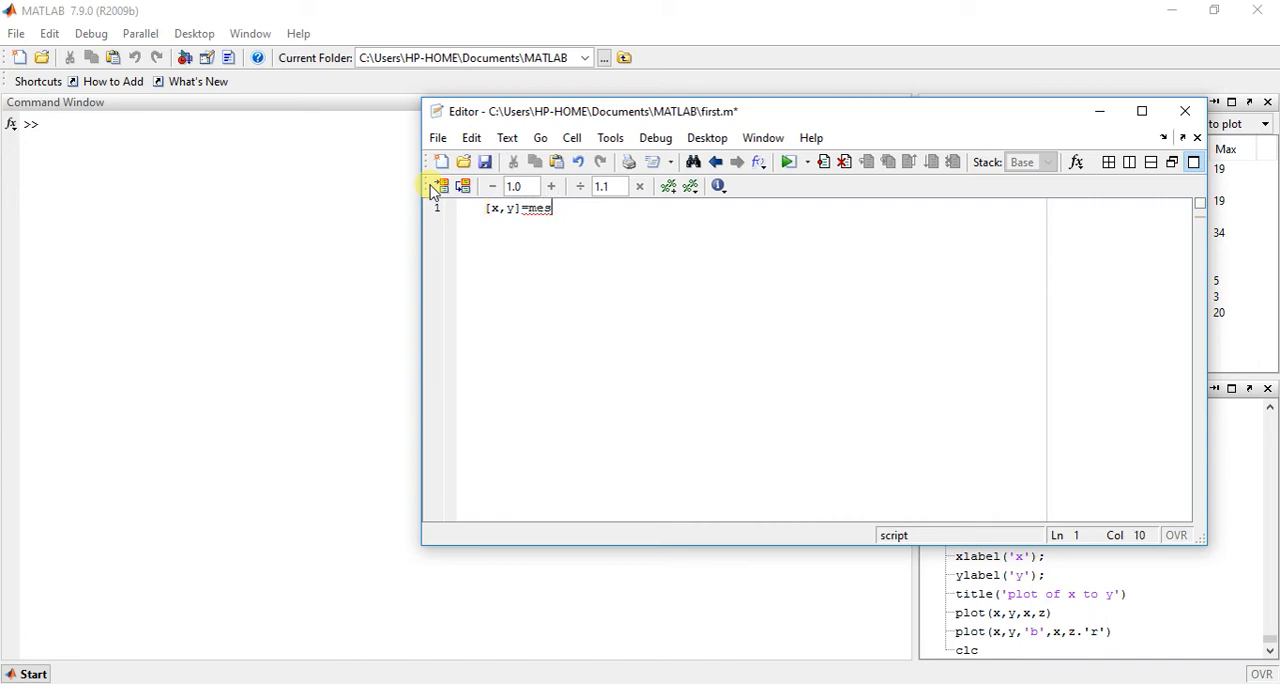
type("hgrid")
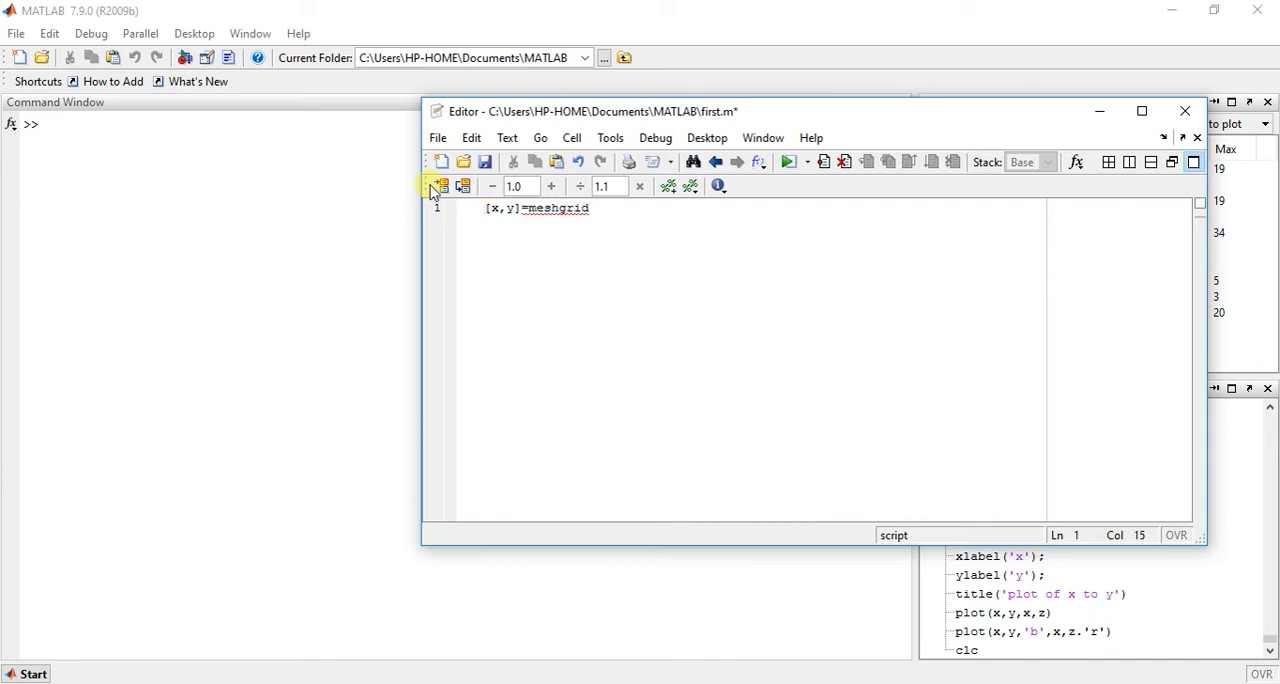
type("()")
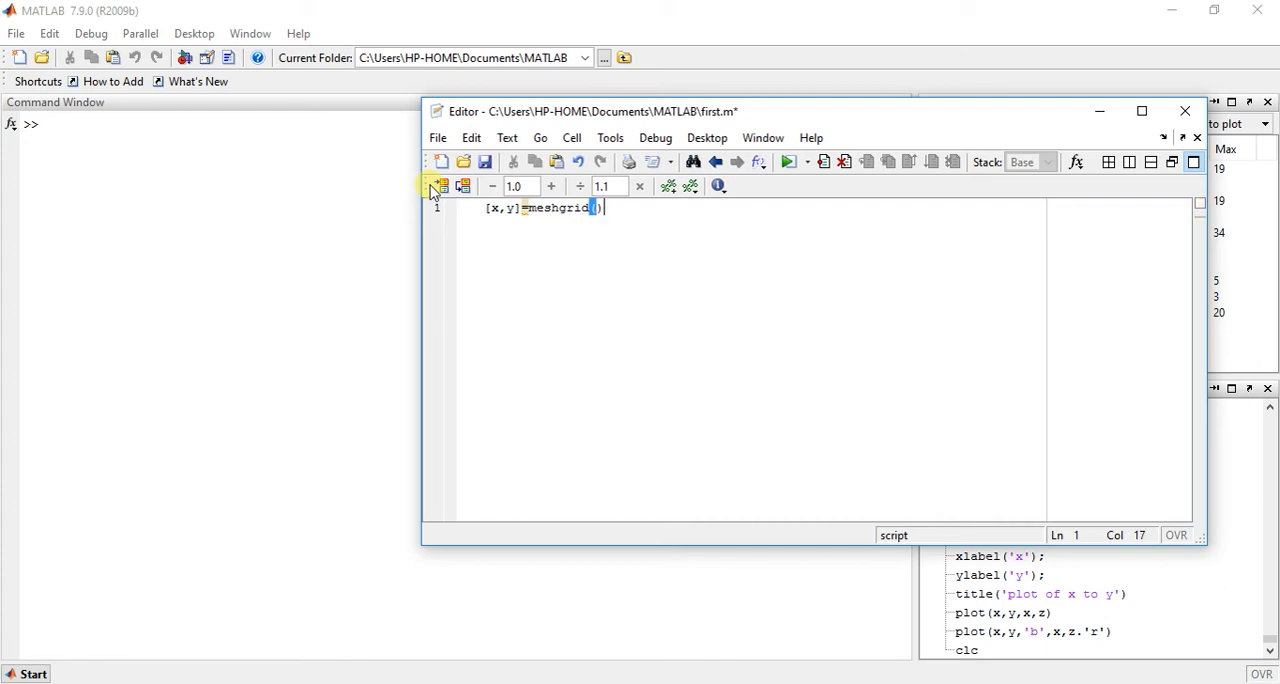
type("-")
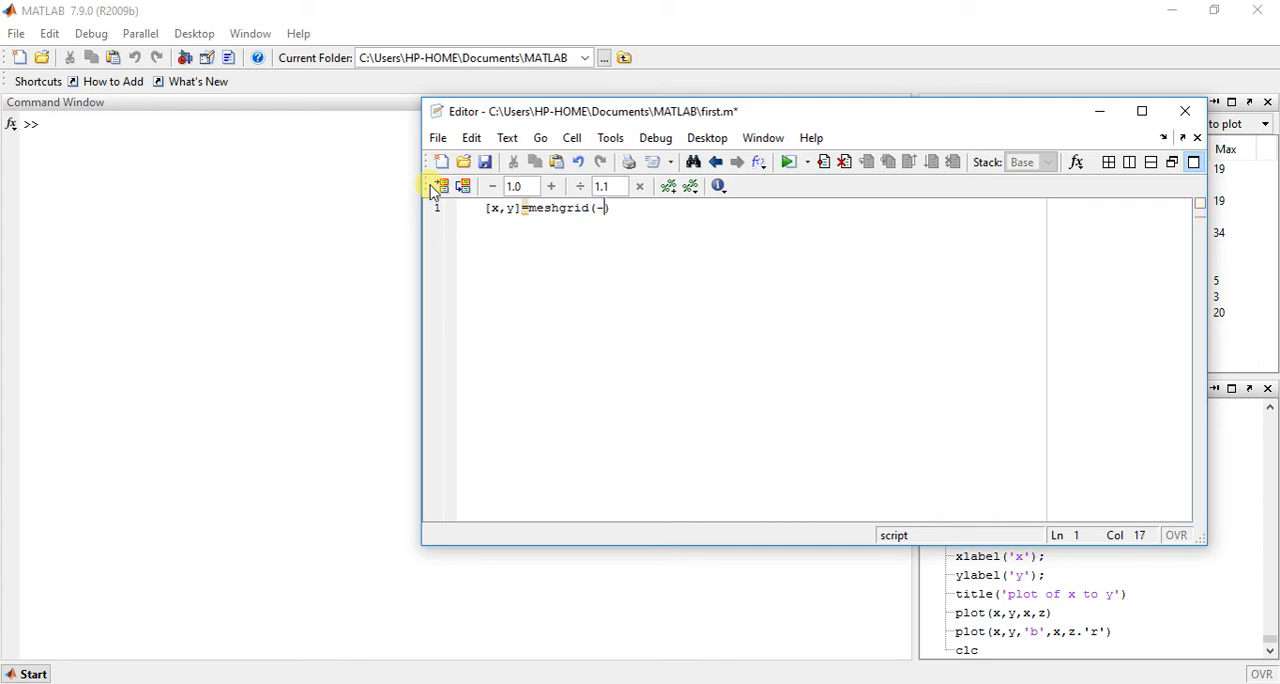
type("5:0")
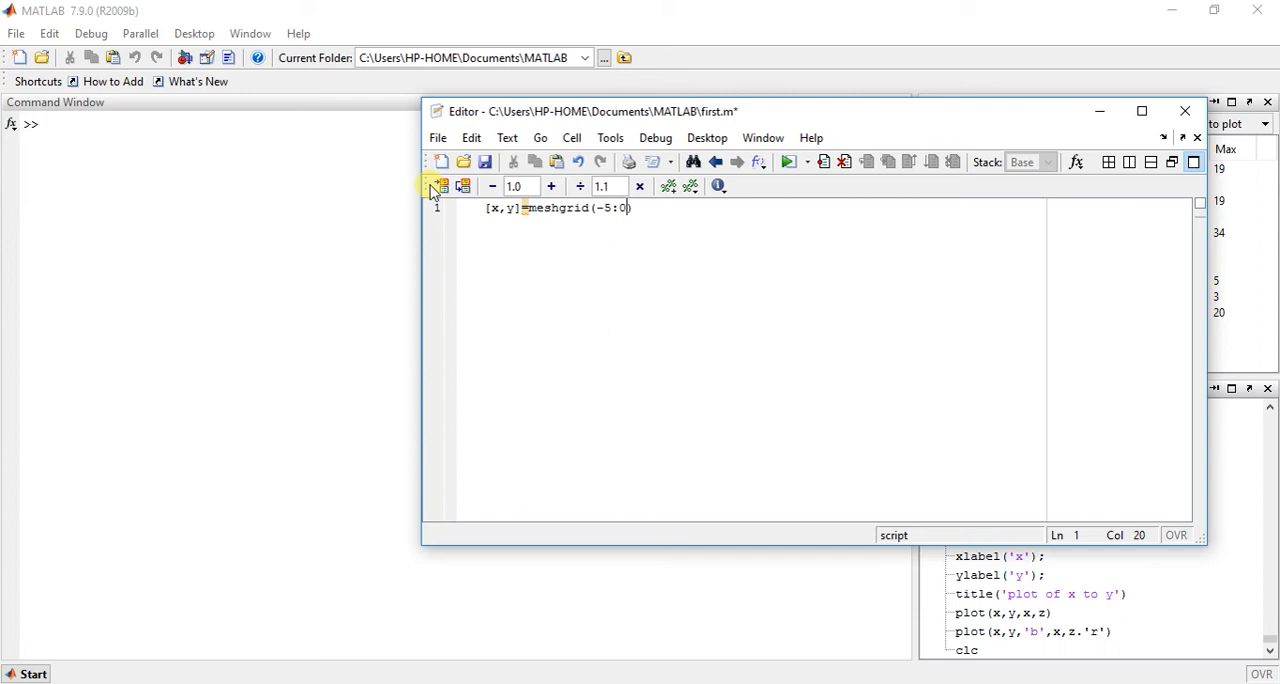
type(".1:5")
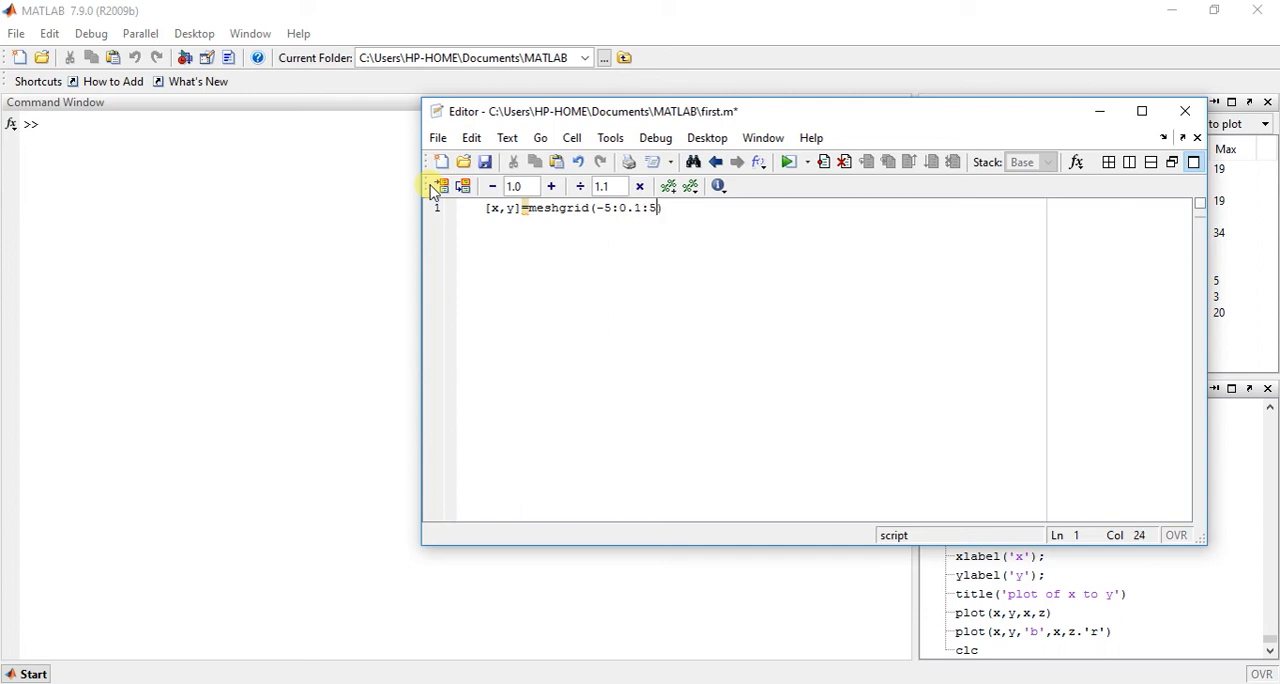
type(",")
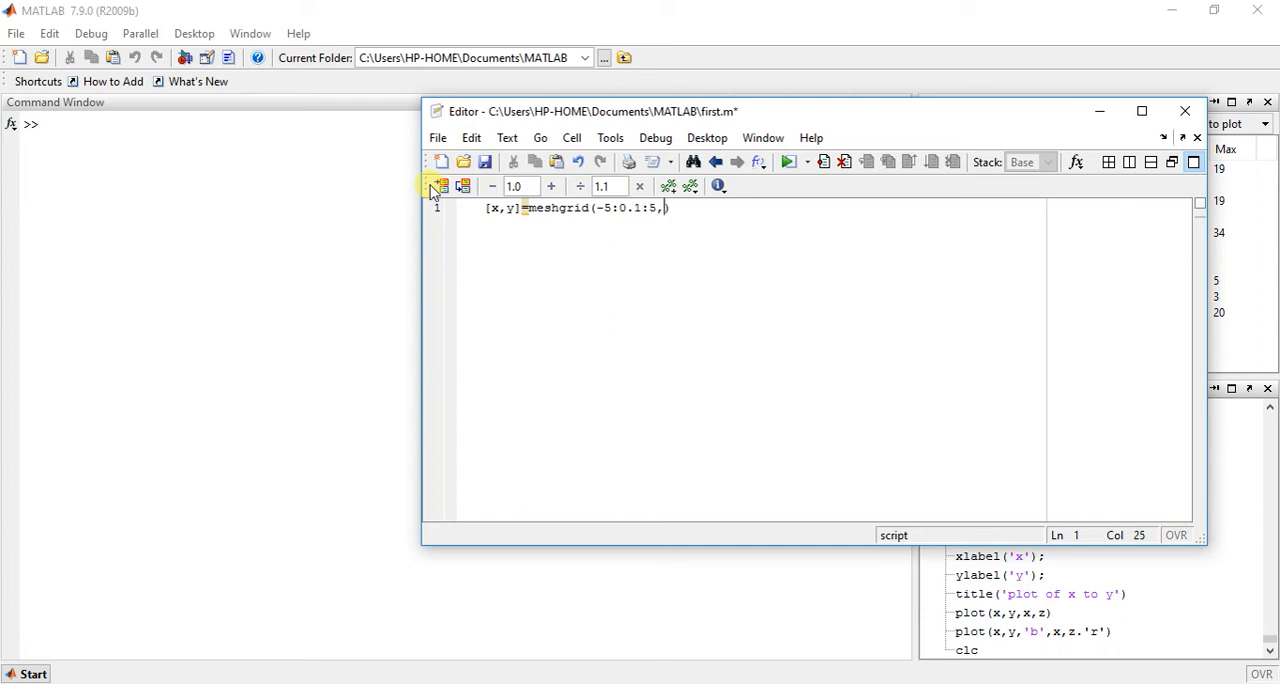
type("-3:0")
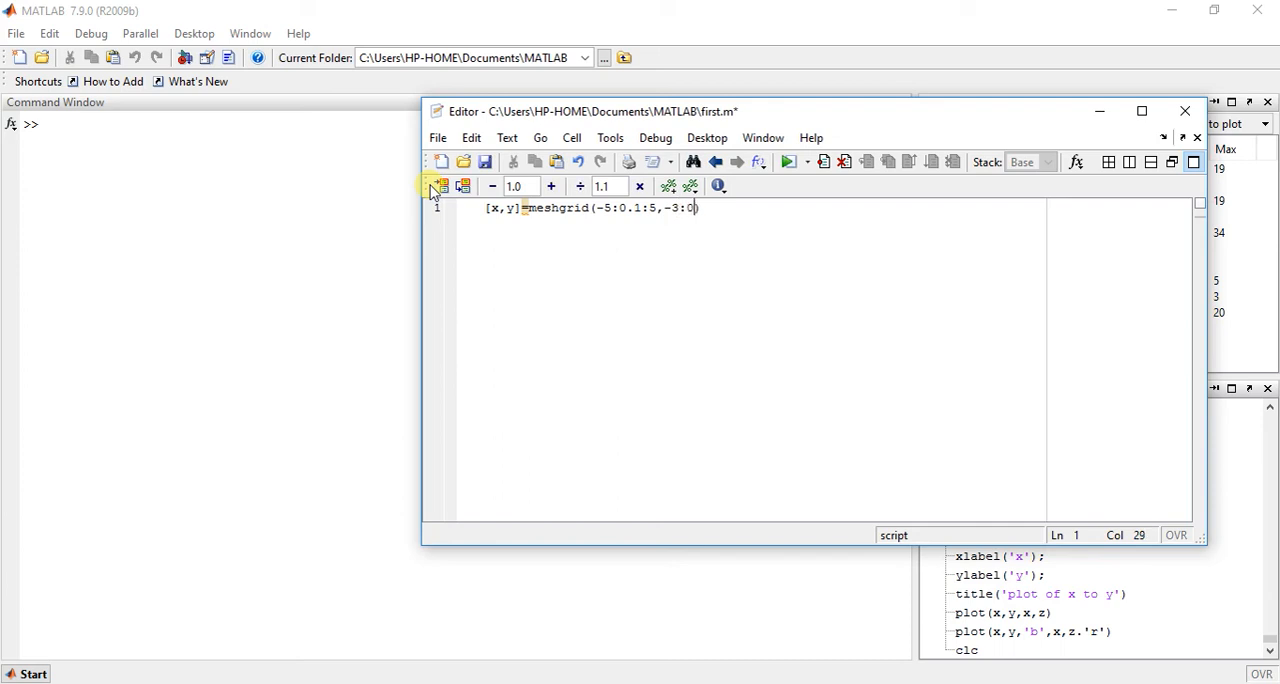
type("0.1:")
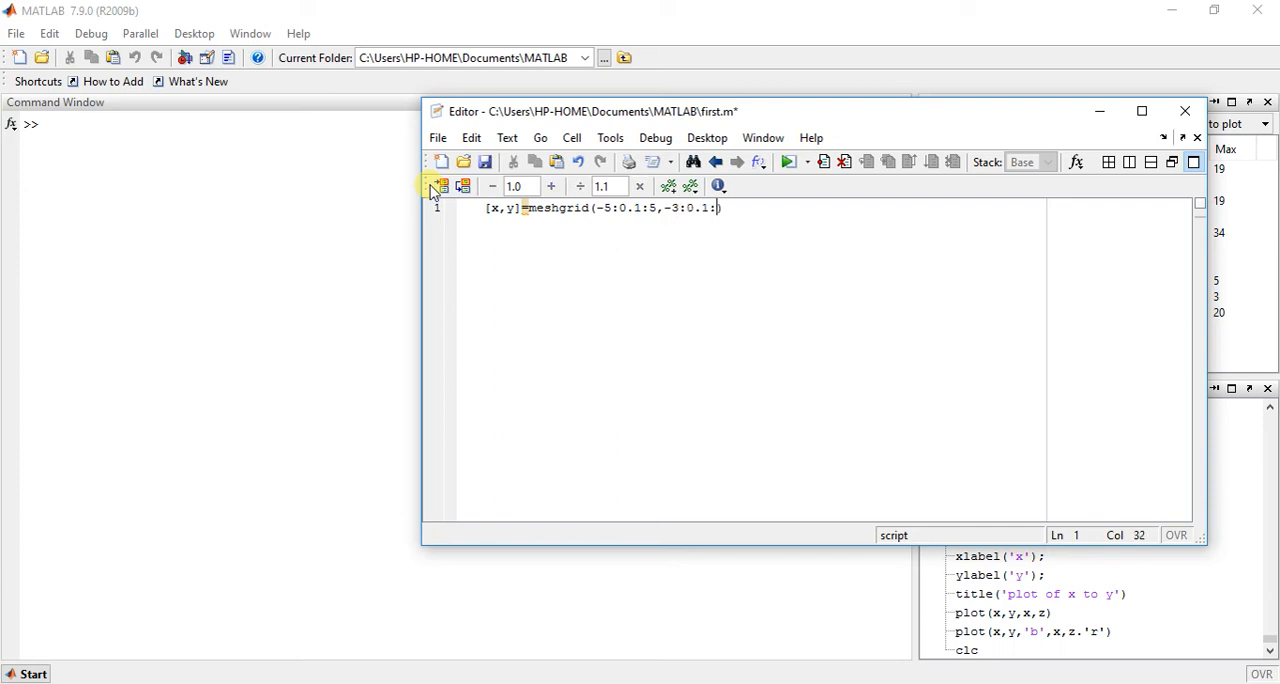
type("3);")
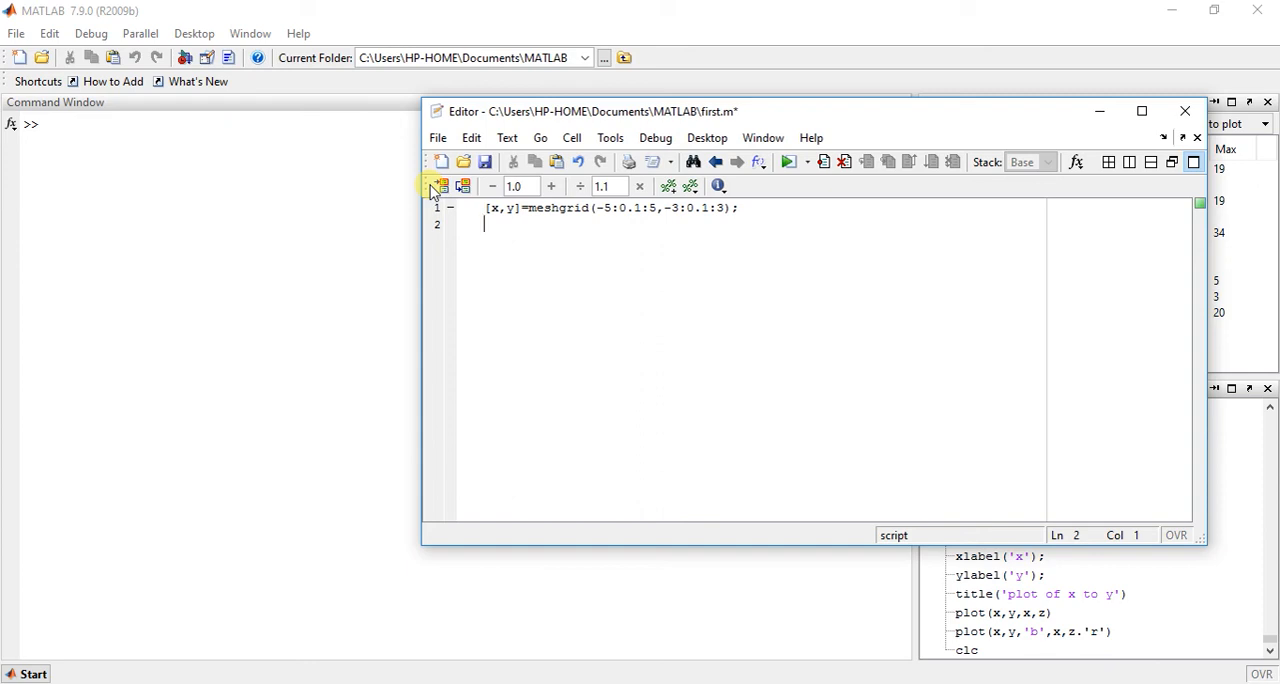
Write line 2 as g=x.^2+y.^2; using element-wise powers
type("g=")
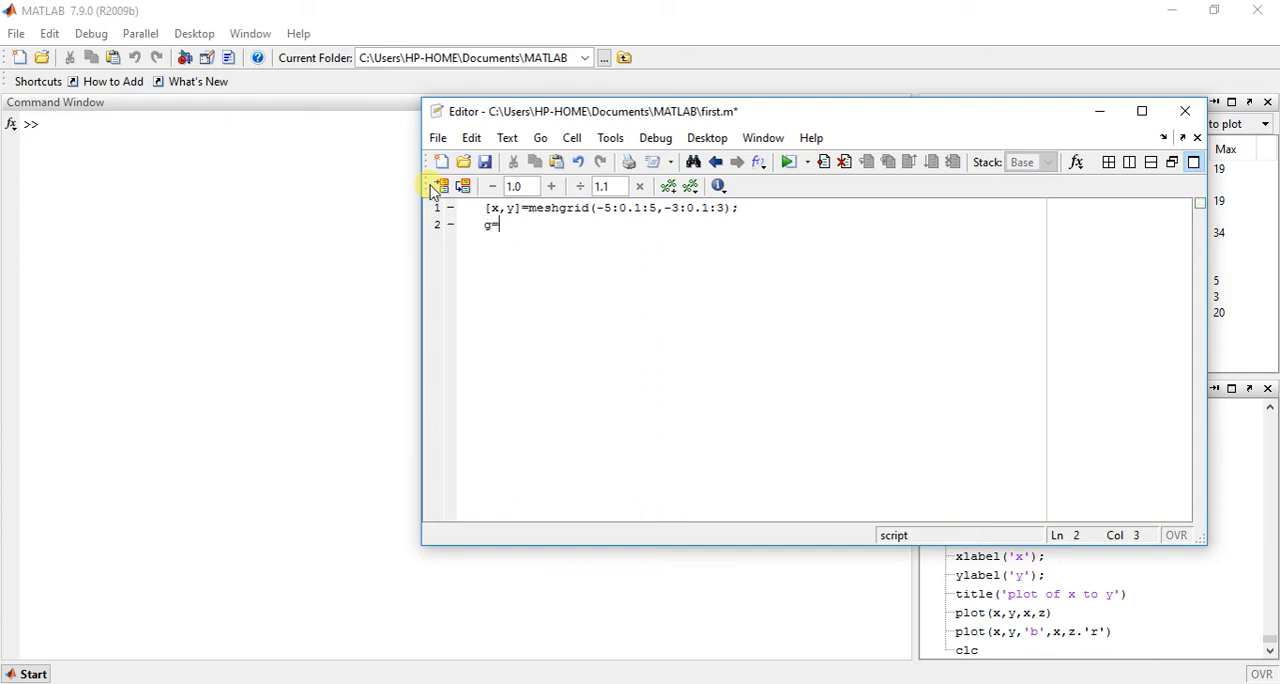
type("x.")
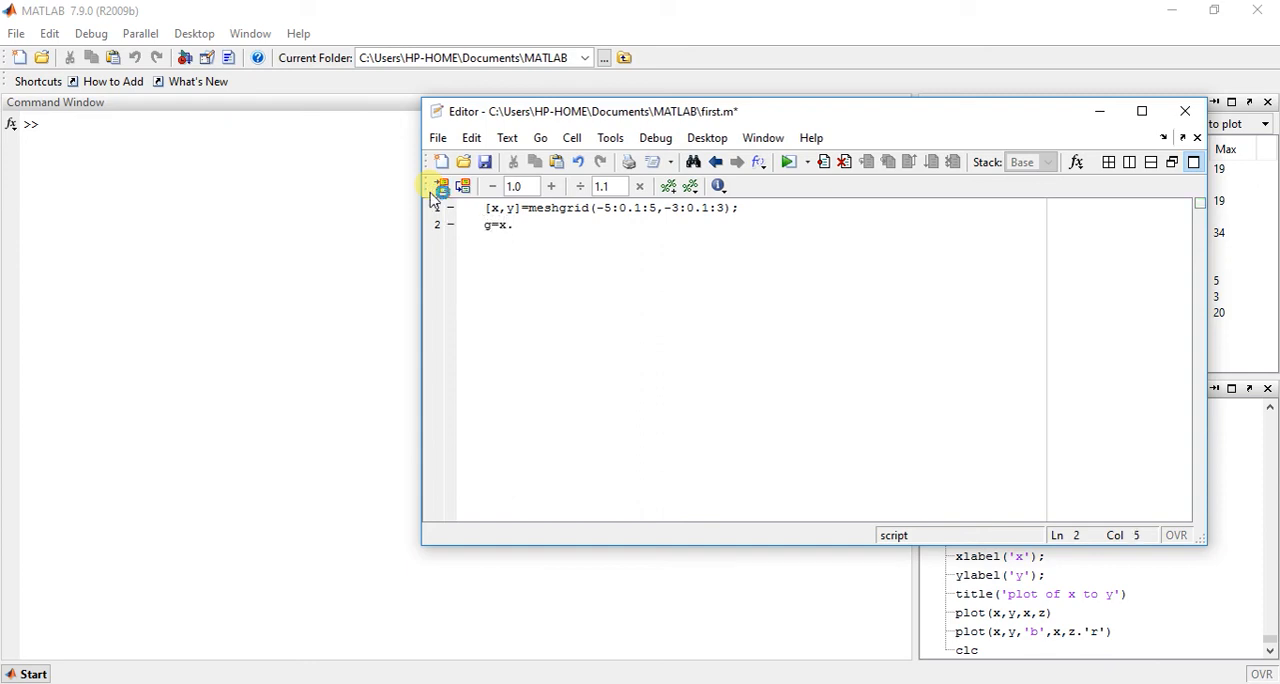
type("^2")
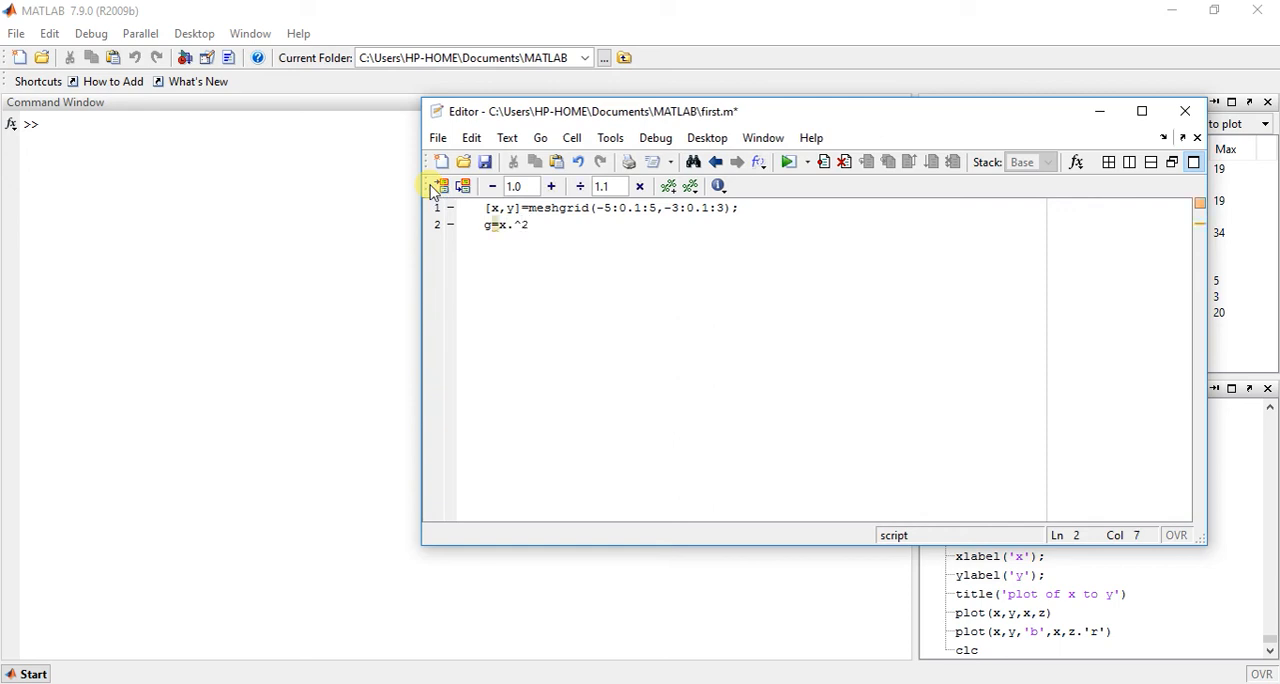
type("+")
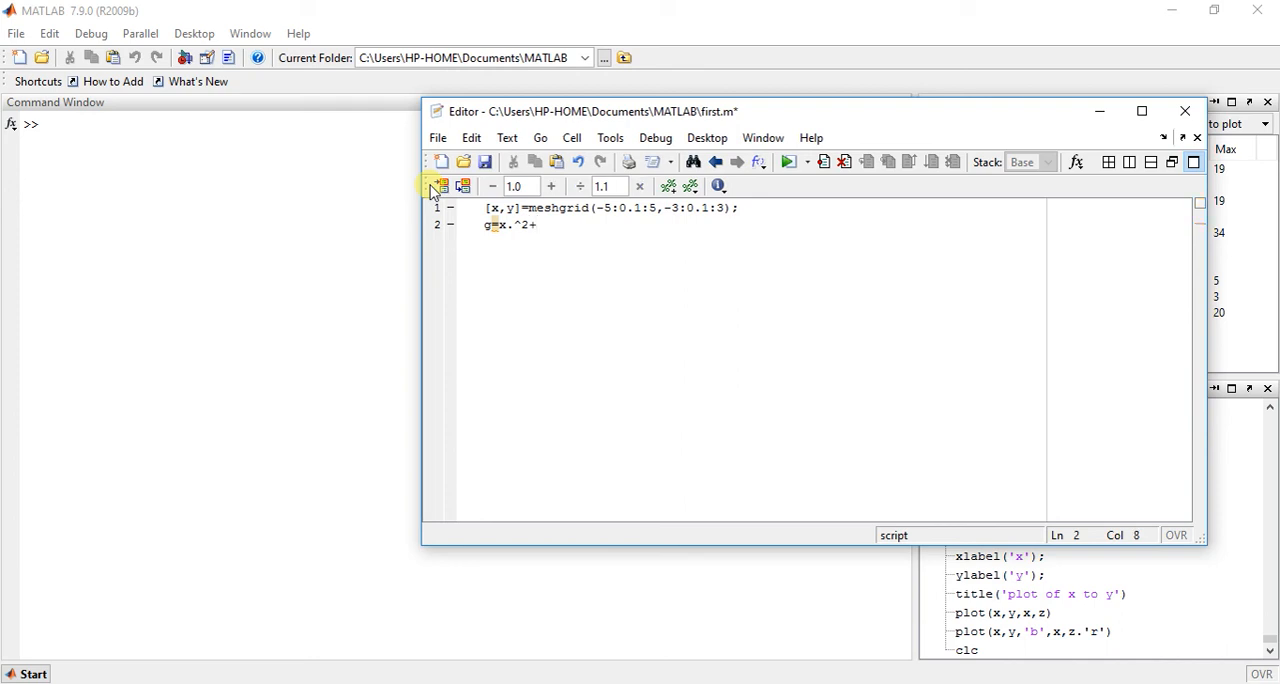
type("y.^")
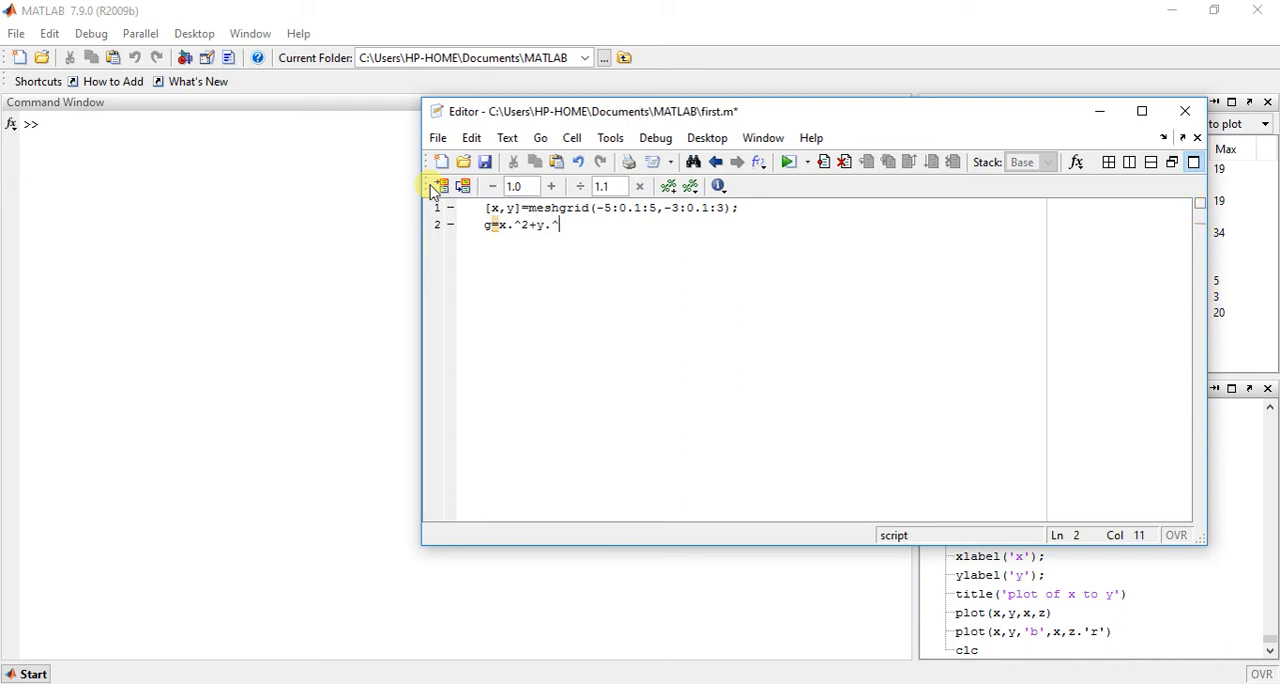
type("2;")
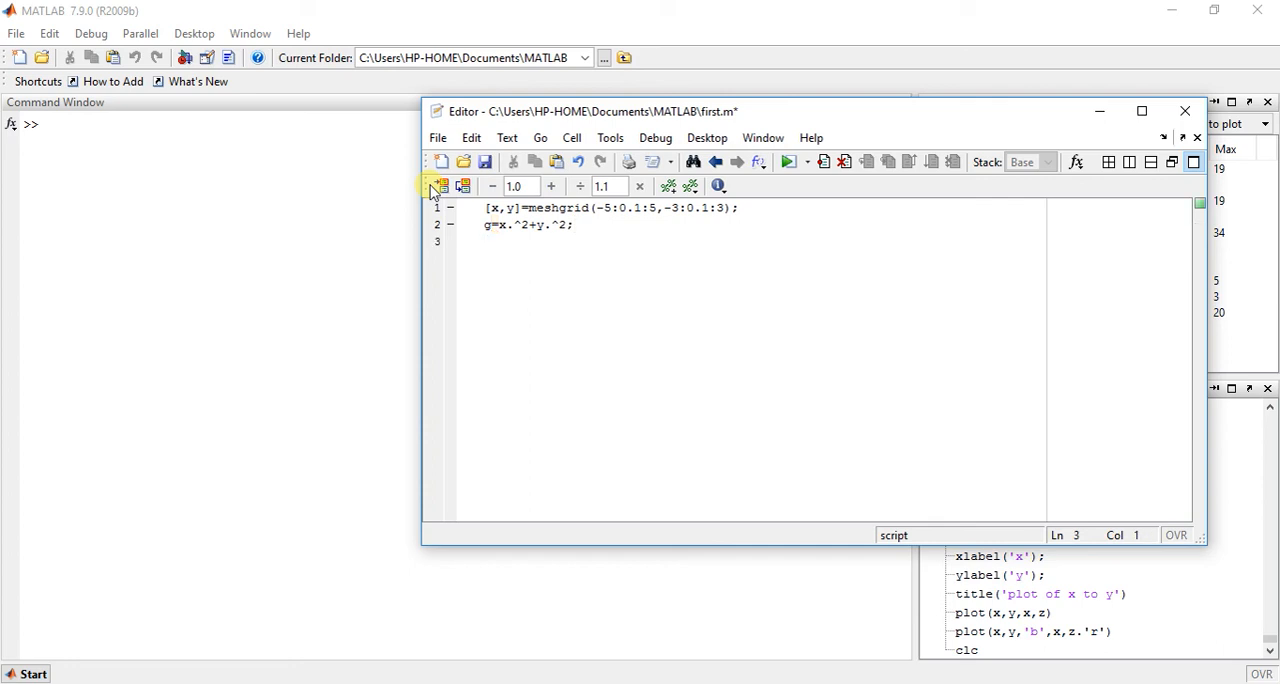
Write line 3 as contour(x,y,g) to plot the contour lines
type("cou")
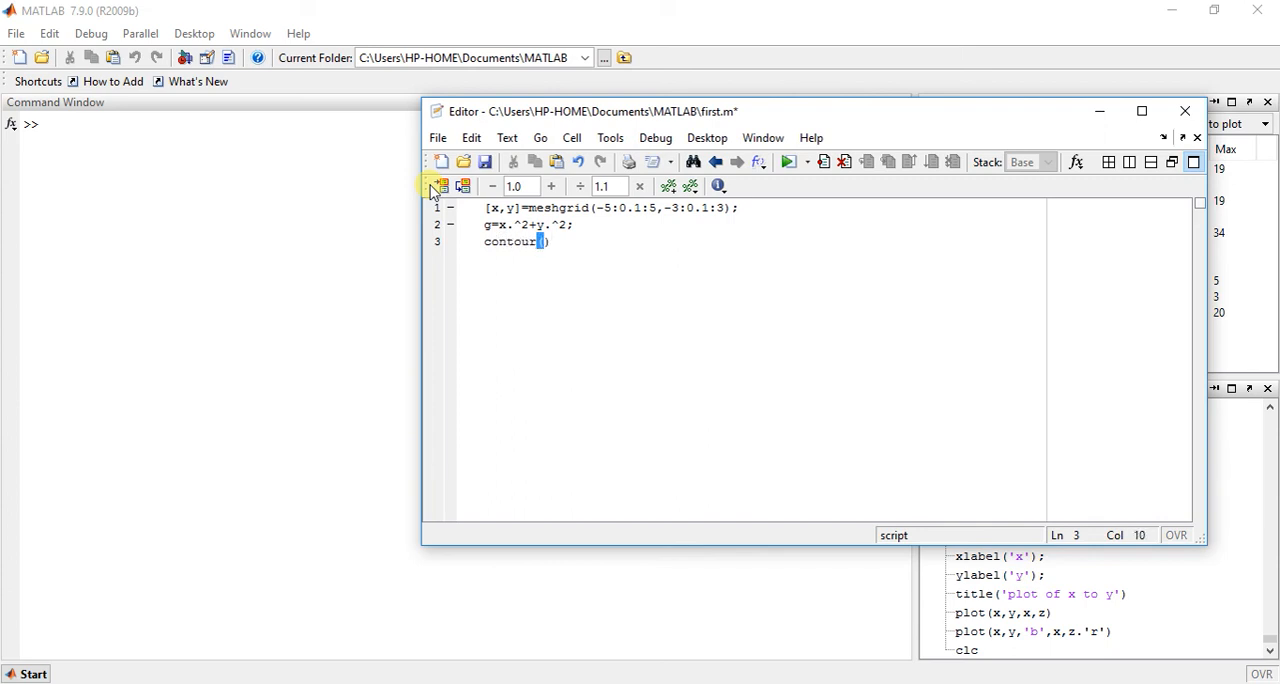
type("x,y,g")
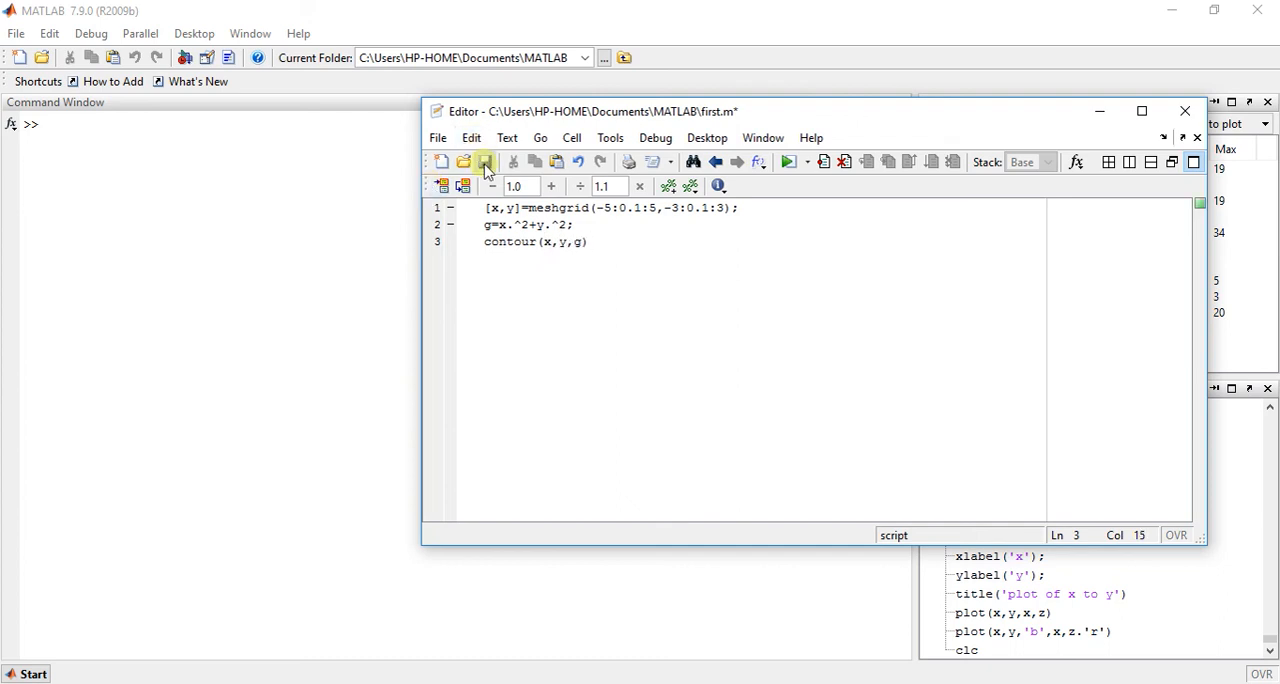
Save and run first.m to show the elliptical contour figure, then close it
left_click(656, 136)
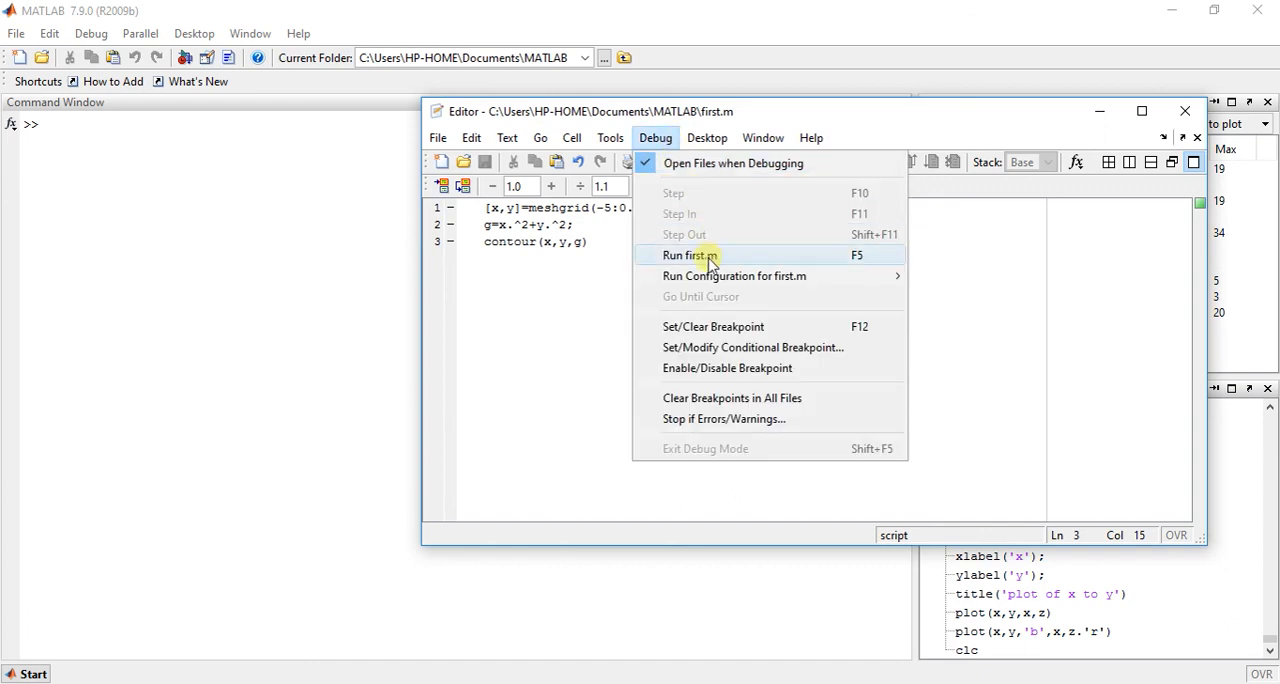
left_click(688, 256)
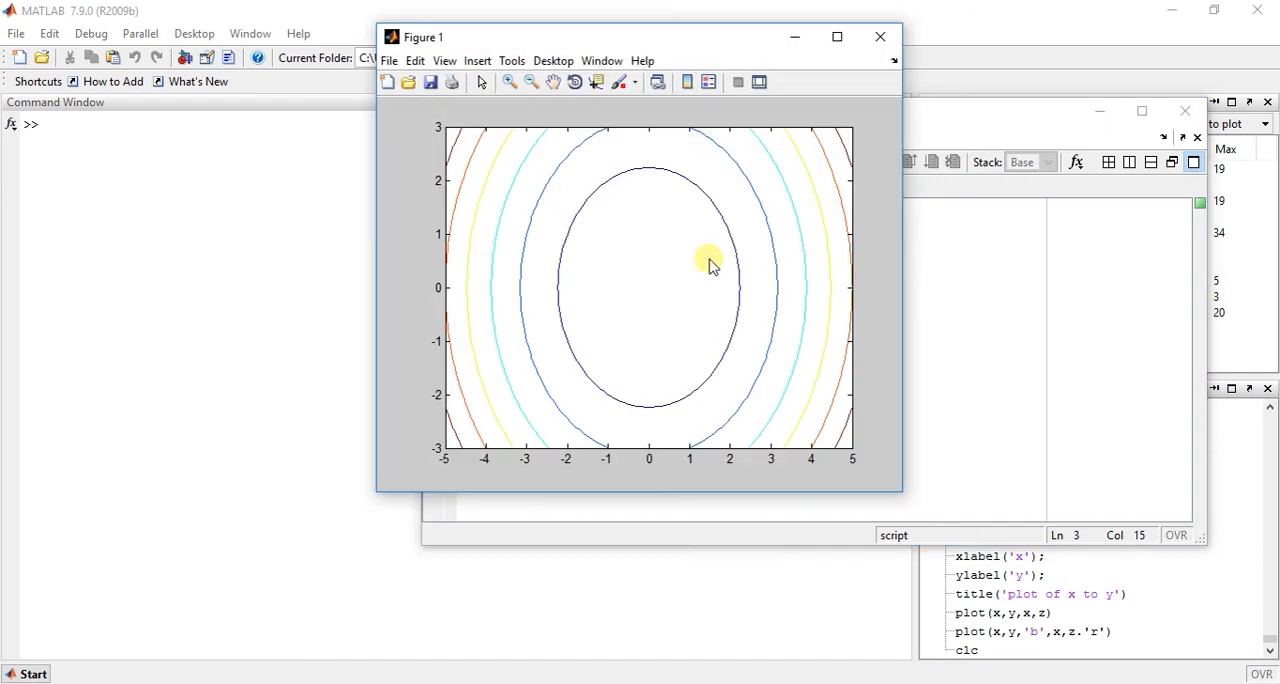
mouse_move(684, 210)
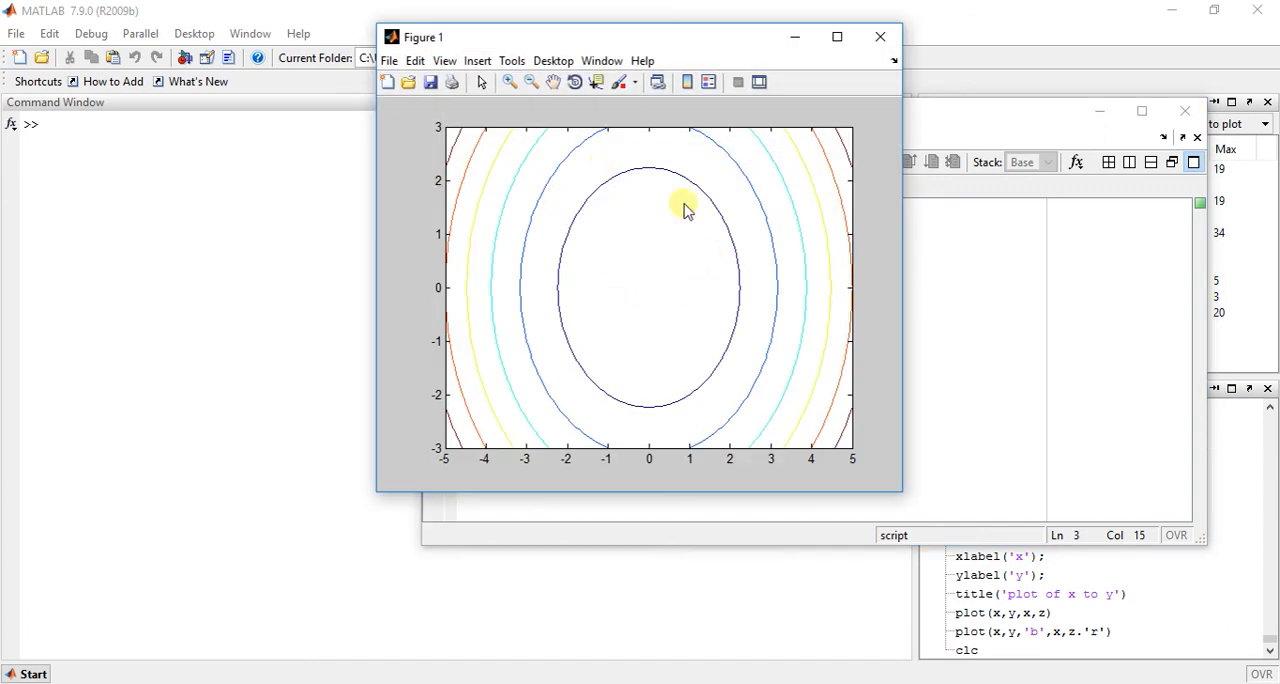
mouse_move(644, 520)
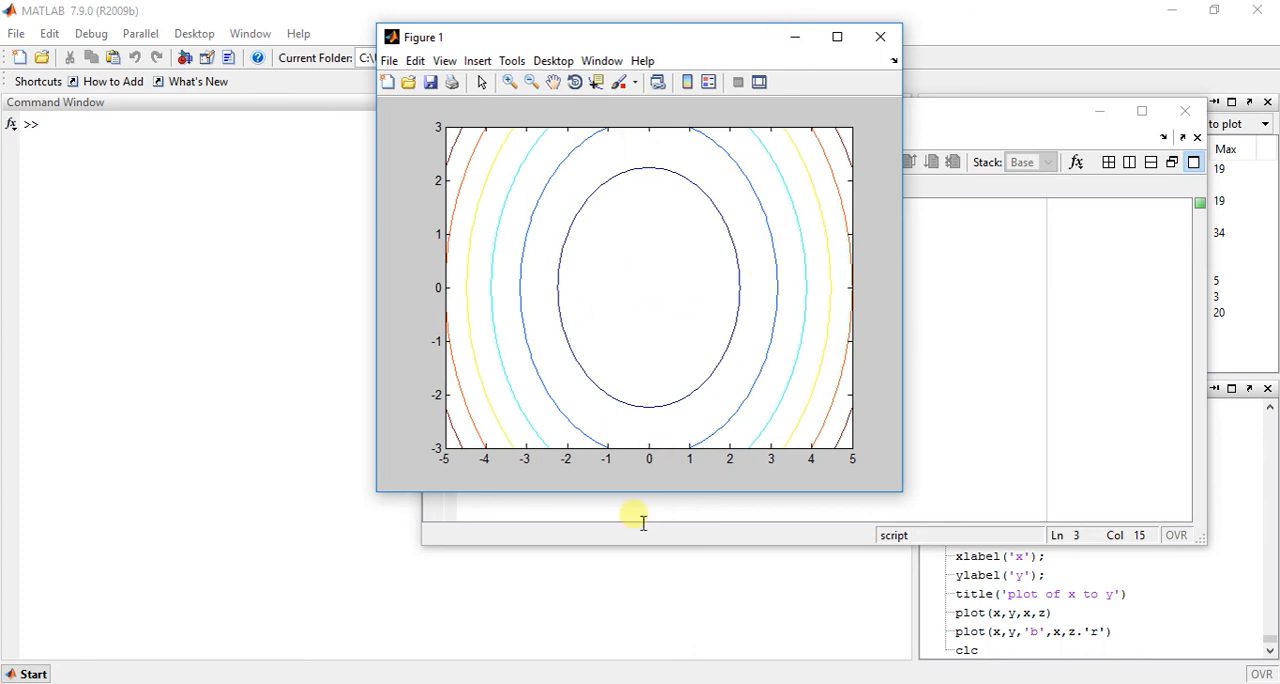
mouse_move(590, 380)
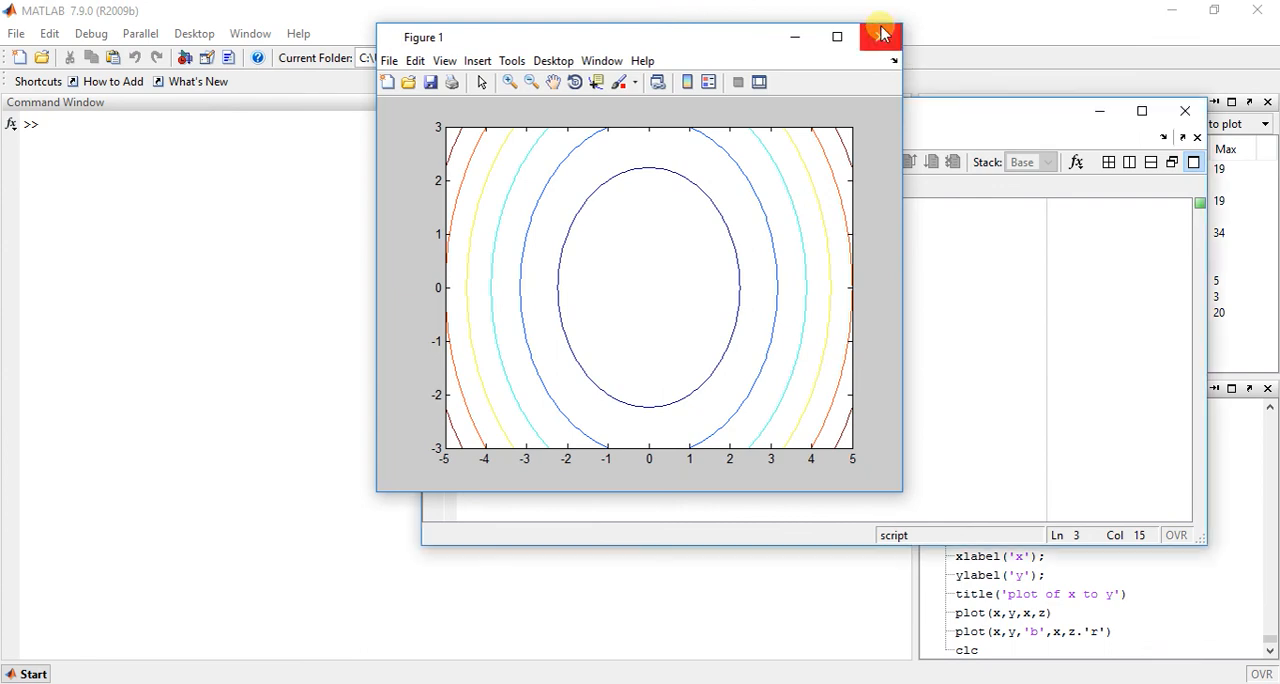
left_click(878, 36)
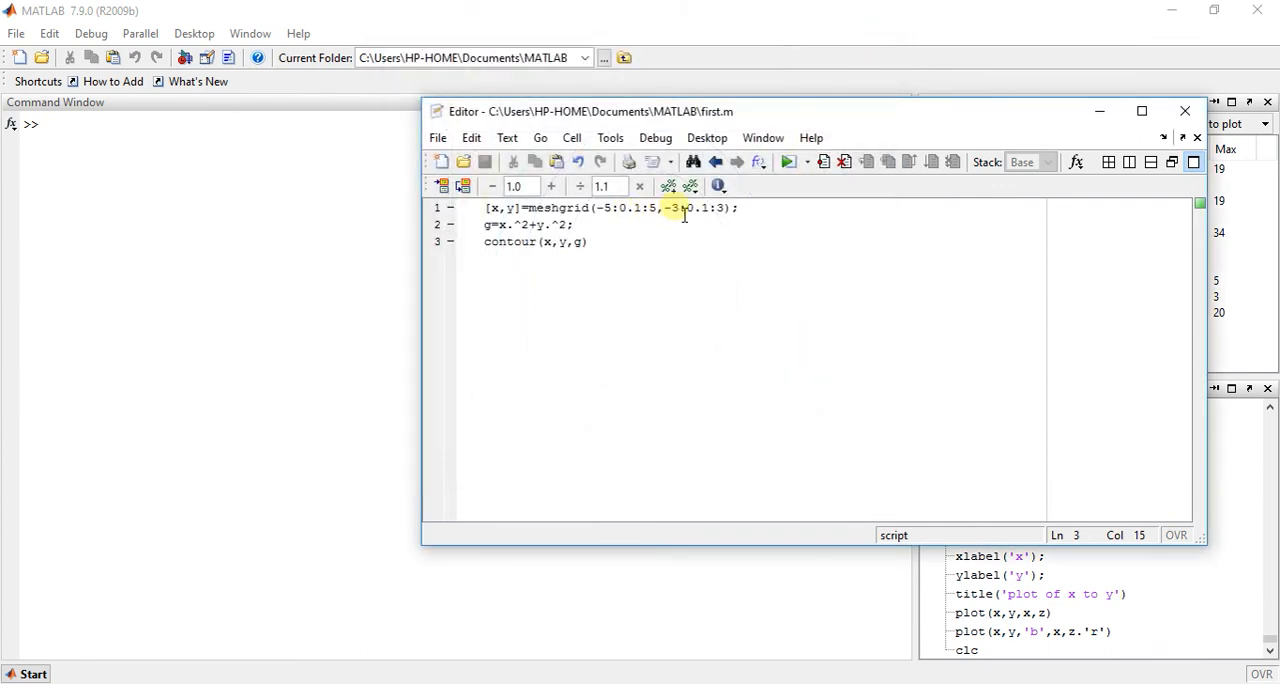